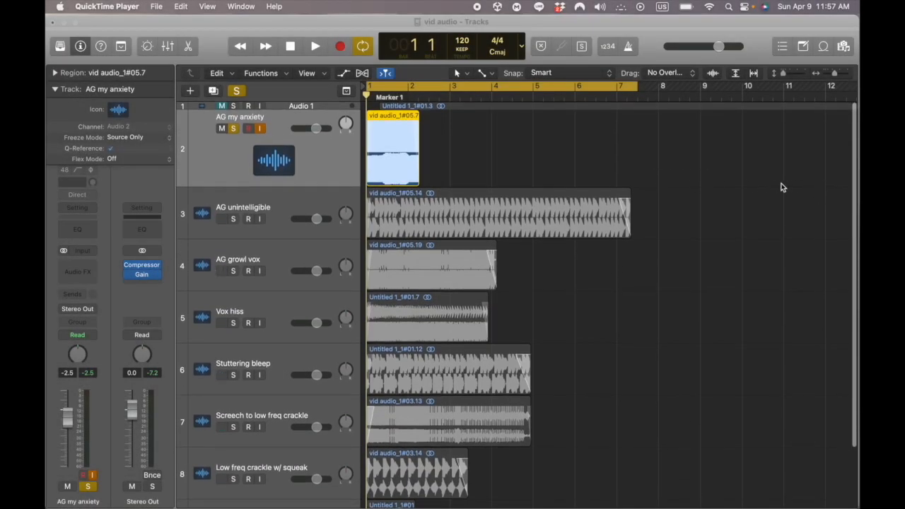
mouse_move(480, 157)
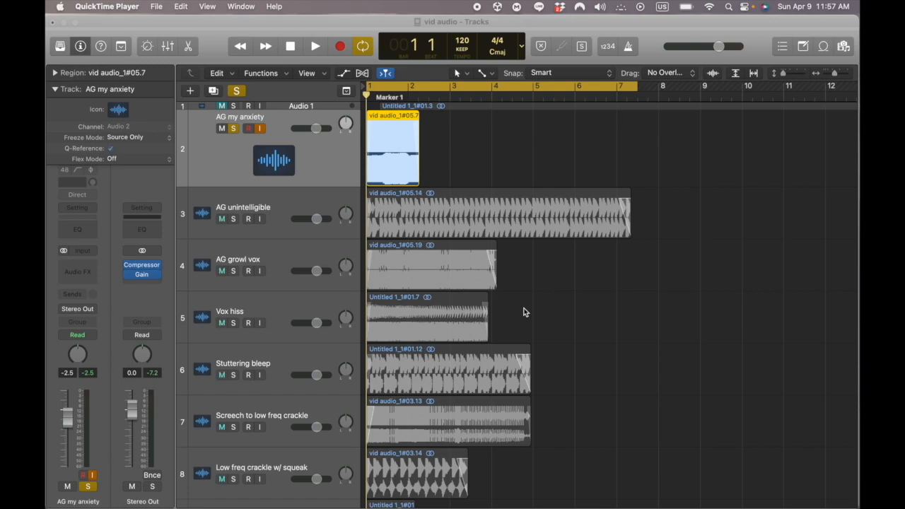
Bring Logic Pro X forward, stop the AG my anxiety clip and show the editing tool list
left_click(314, 46)
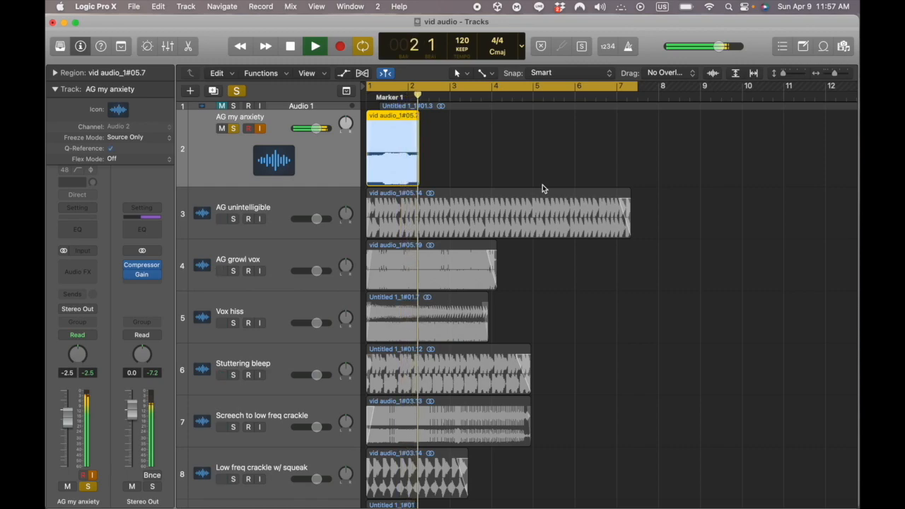
left_click(290, 45)
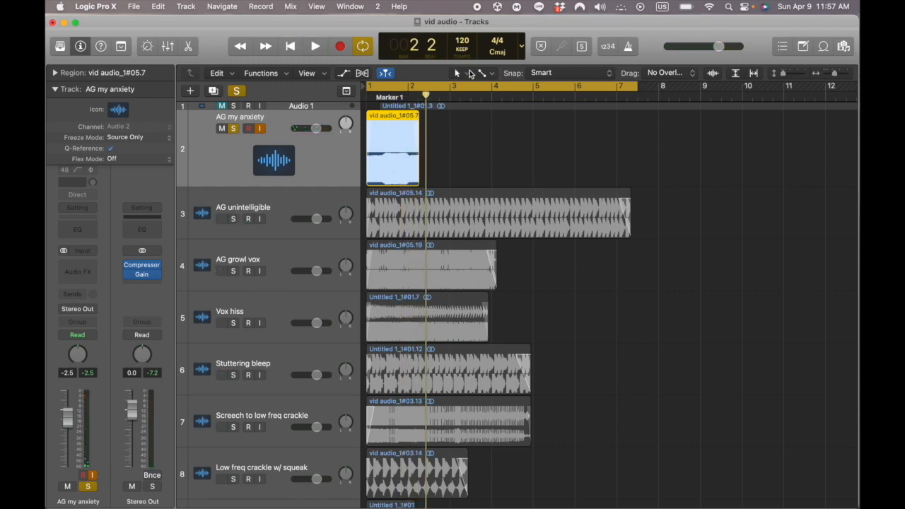
left_click(484, 73)
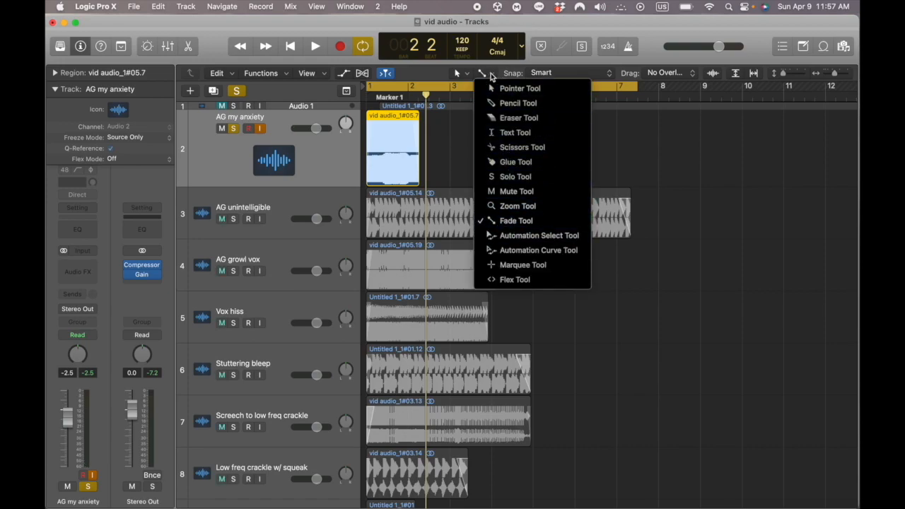
Audition the AG unintelligible, Vox hiss and Screech clips, then replay AG my anxiety zoomed in
left_click(520, 87)
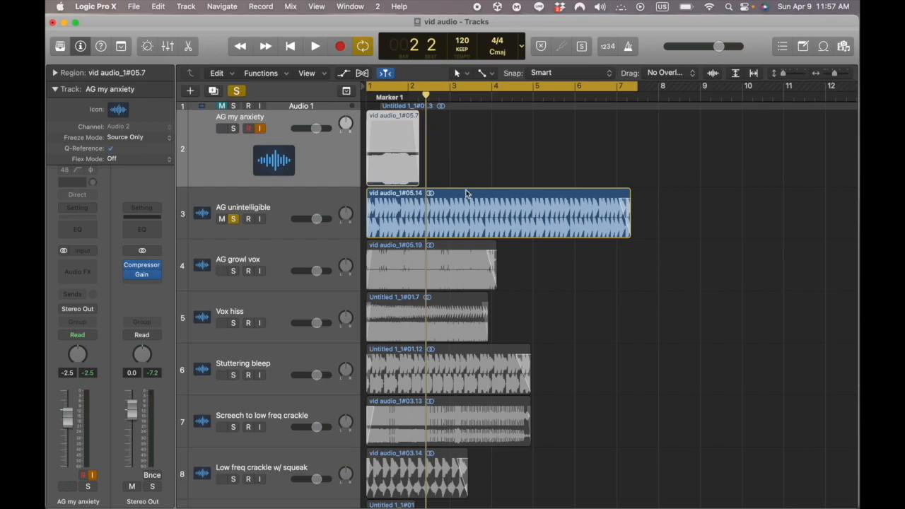
left_click(315, 46)
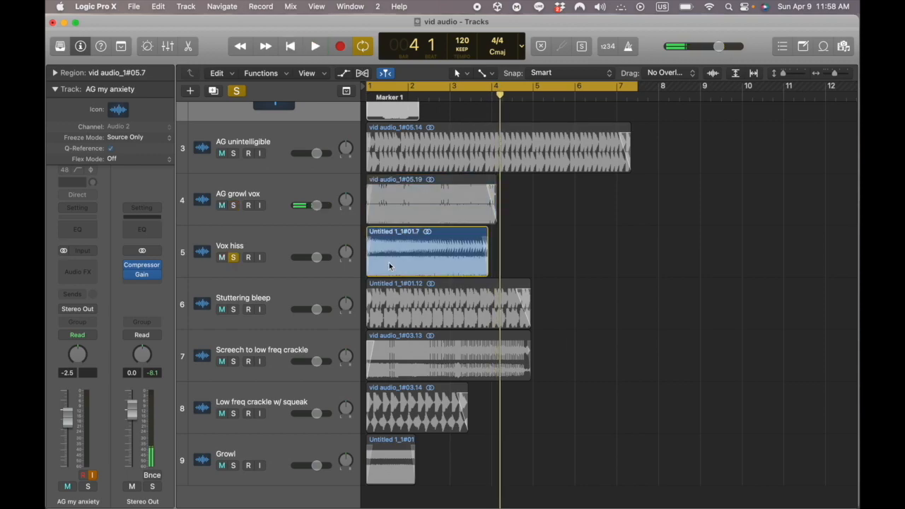
left_click(314, 46)
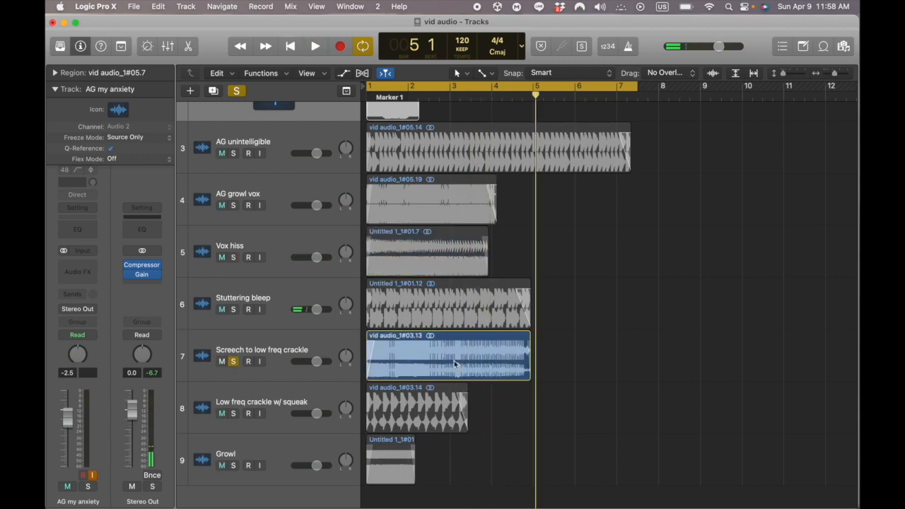
left_click(314, 46)
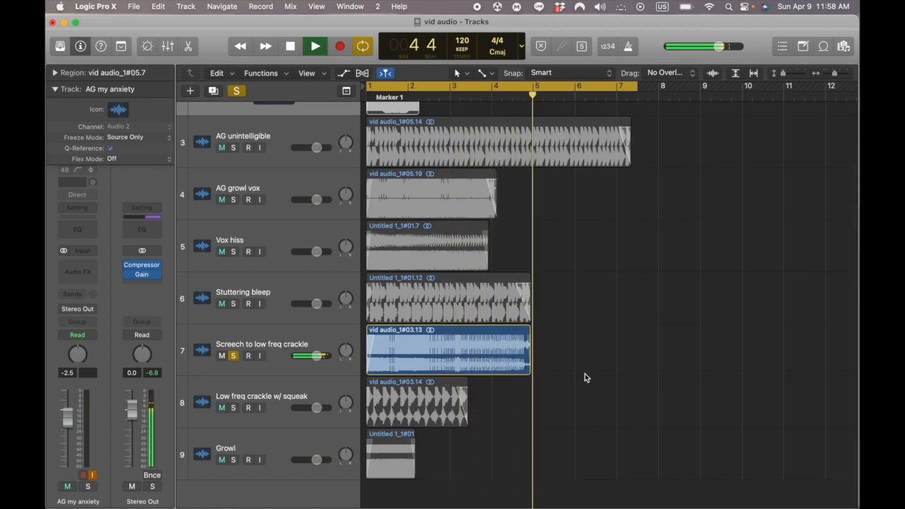
left_click(290, 46)
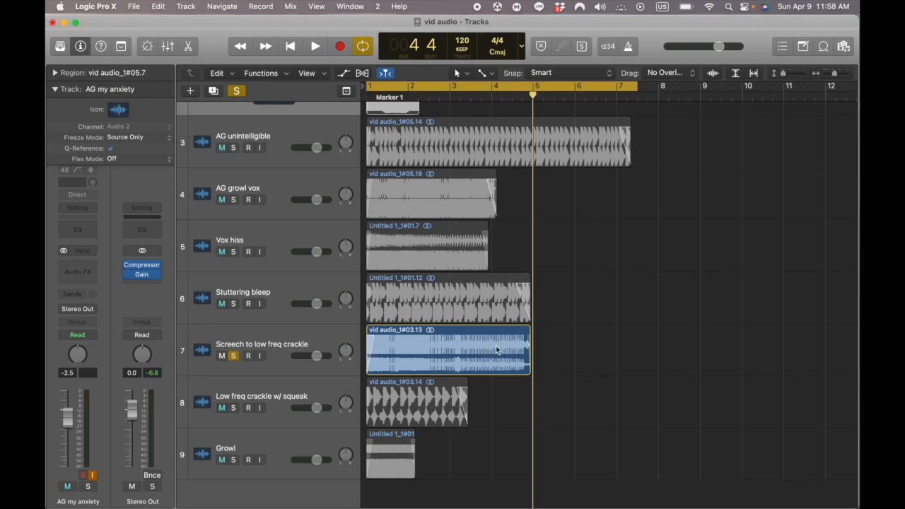
left_click(315, 46)
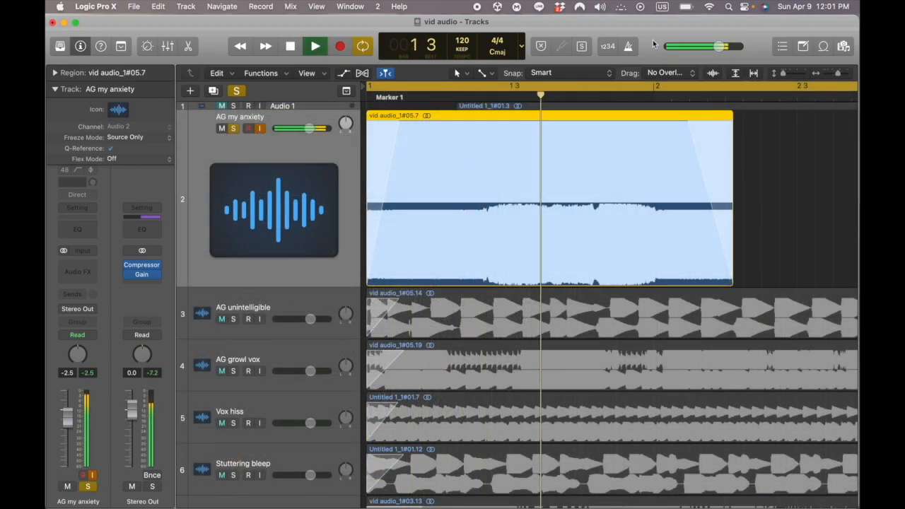
Put AG my anxiety in Speed (FX) flex mode and stretch it to end near bar 4
left_click(314, 46)
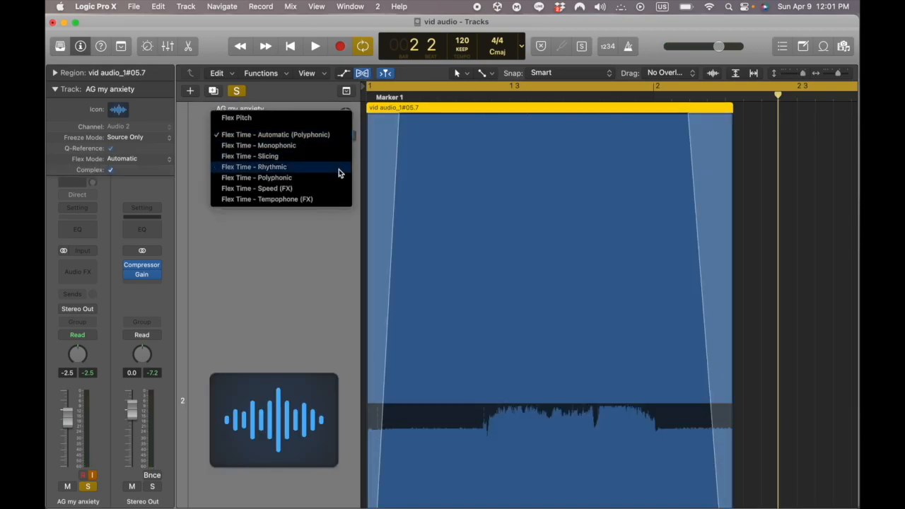
left_click(257, 188)
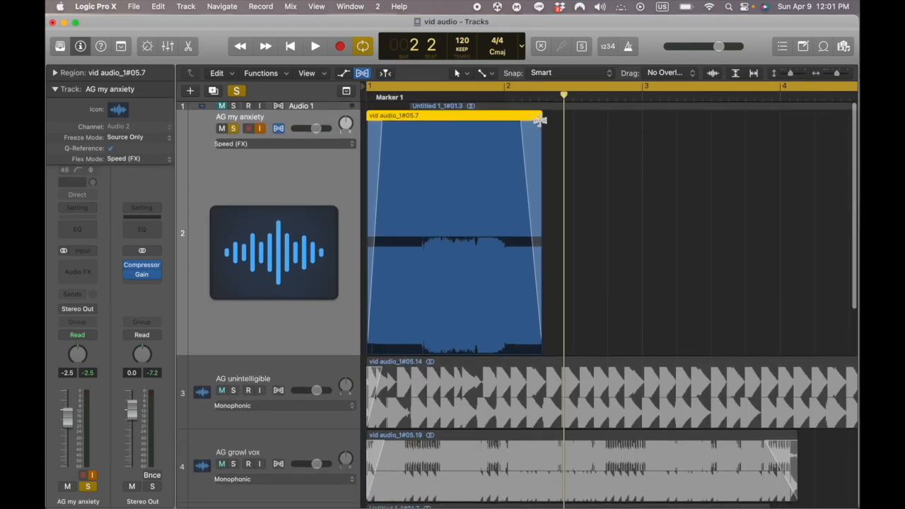
left_click(315, 46)
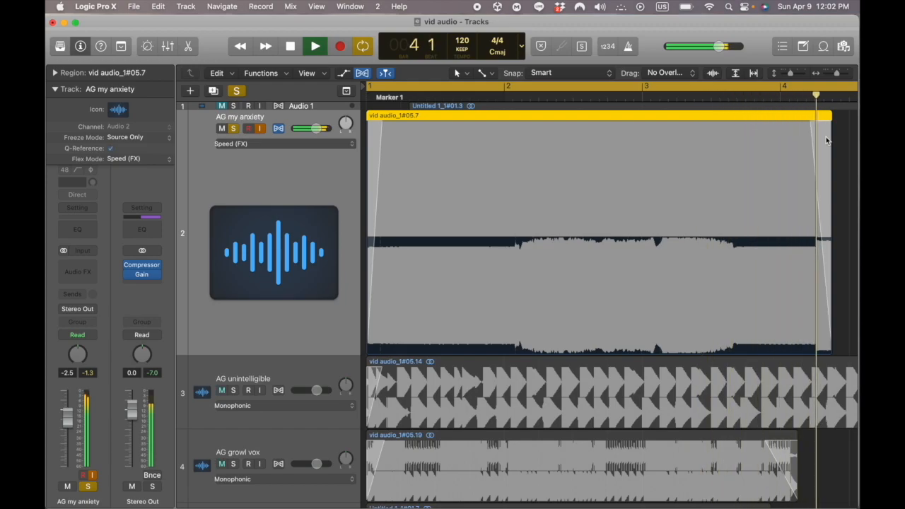
left_click(290, 46)
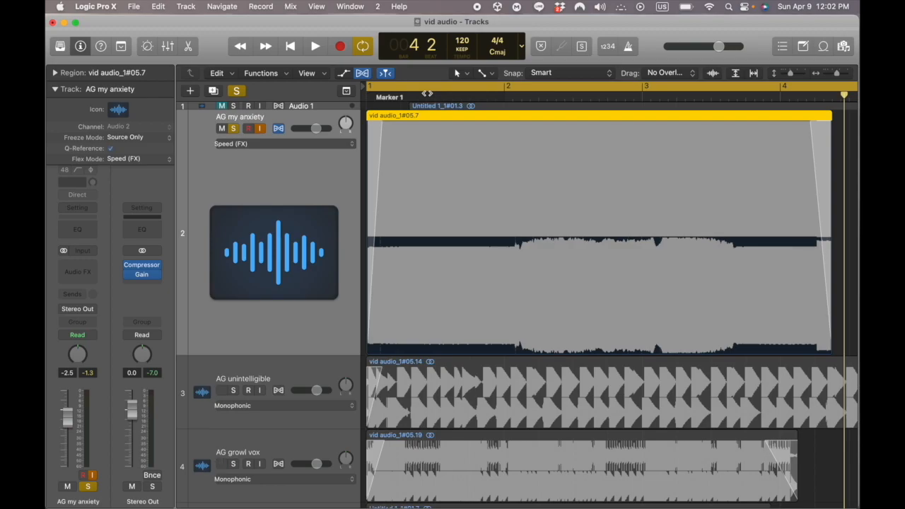
left_click(290, 46)
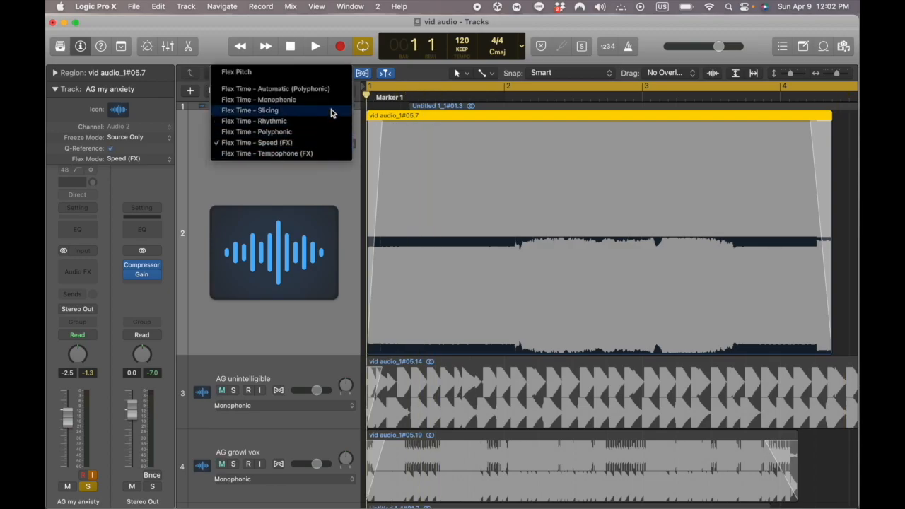
mouse_move(313, 131)
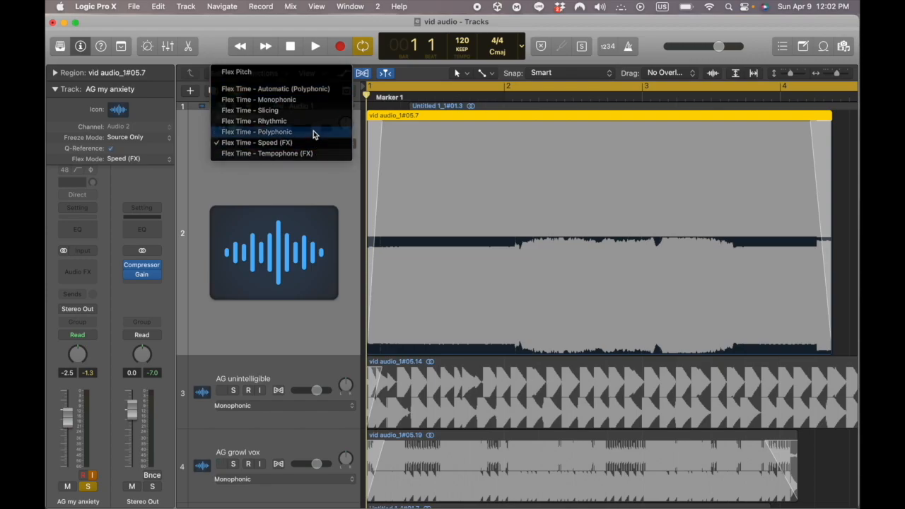
Switch AG my anxiety to Polyphonic flex and stretch it six bars long to bar 7
left_click(257, 131)
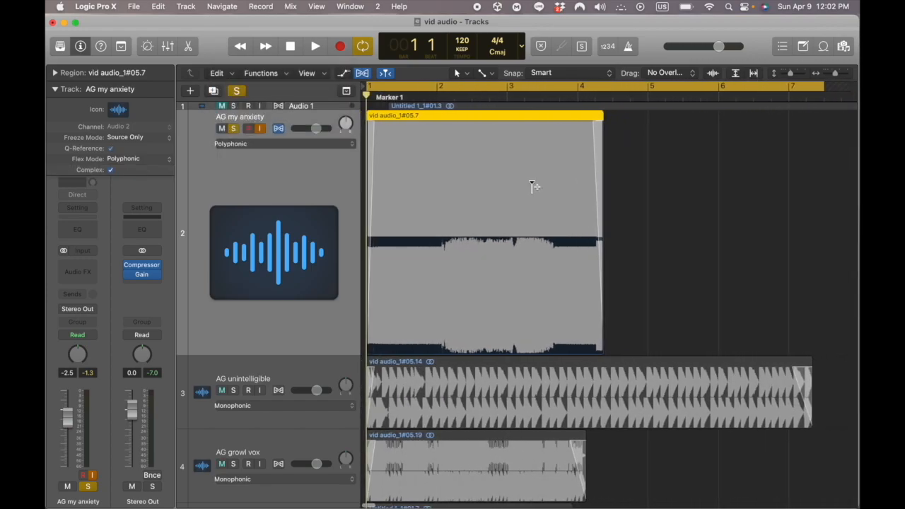
left_click(314, 46)
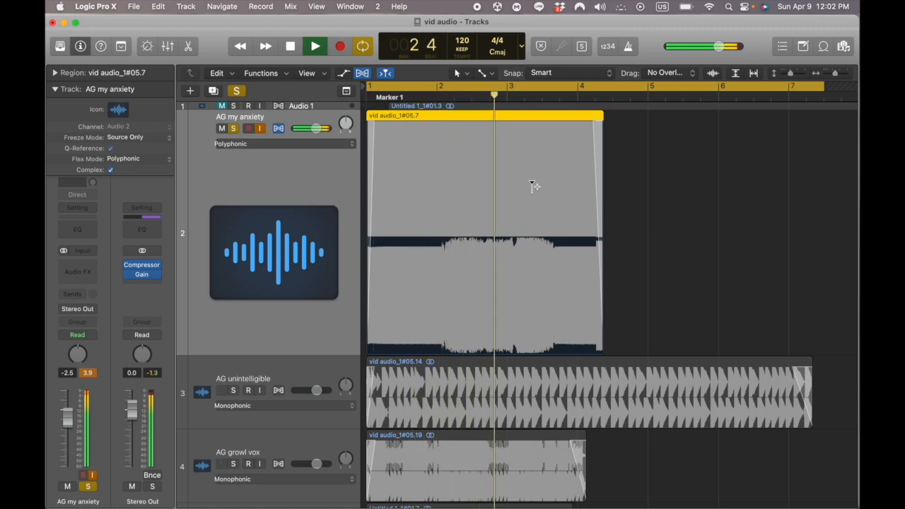
left_click(314, 46)
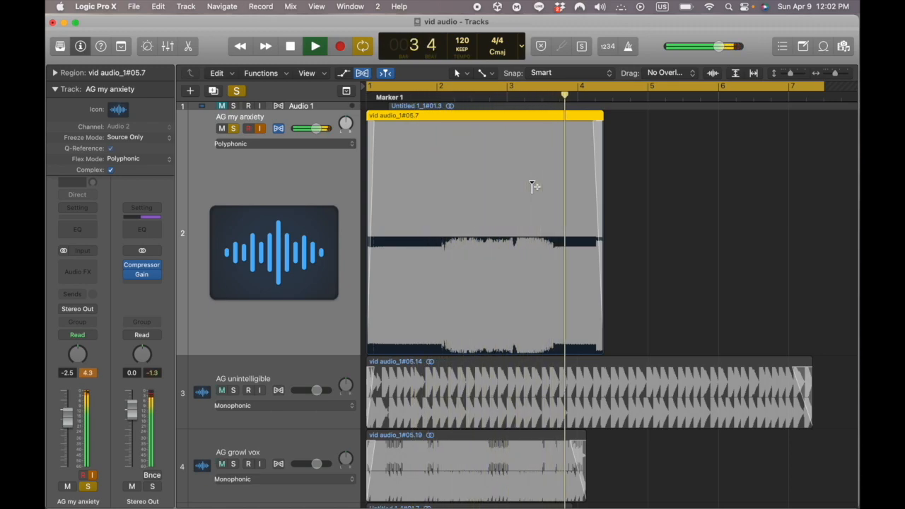
left_click_drag(602, 116, 617, 122)
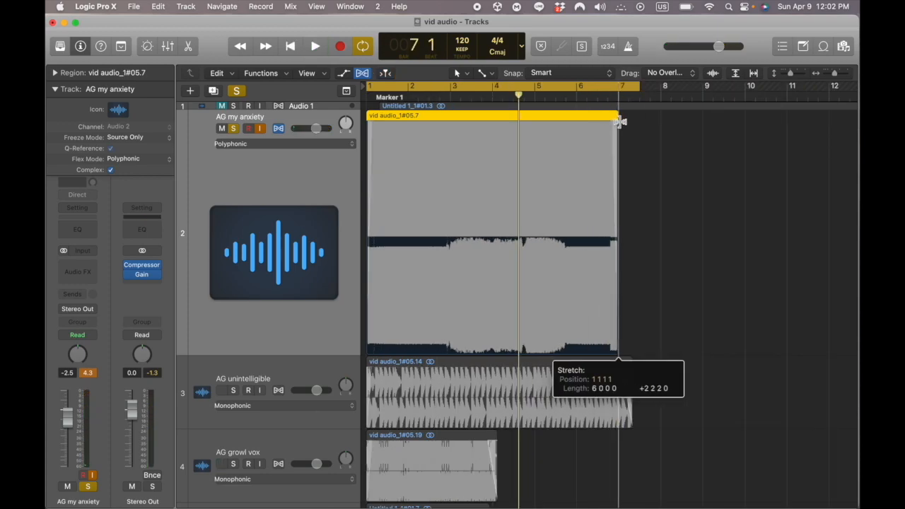
left_click_drag(619, 120, 438, 120)
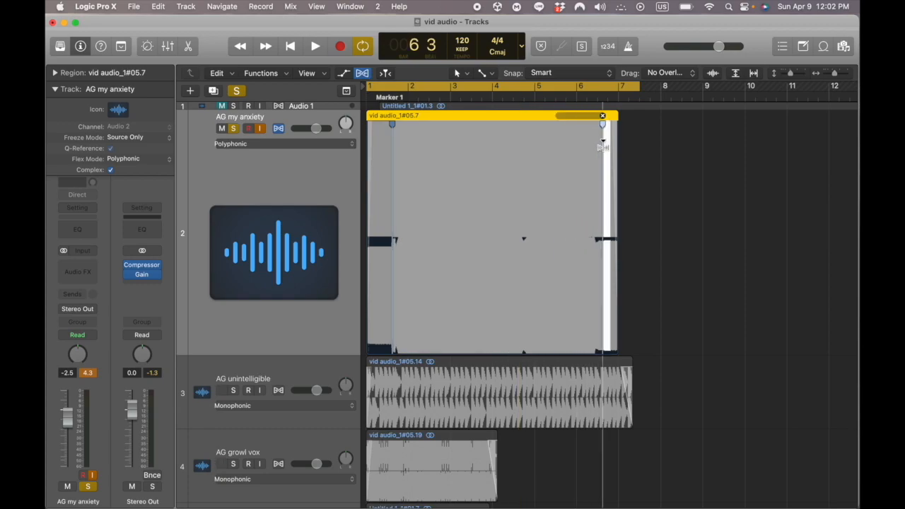
Add flex markers near the clip's end and around bar 5, auditioning after each
left_click(315, 46)
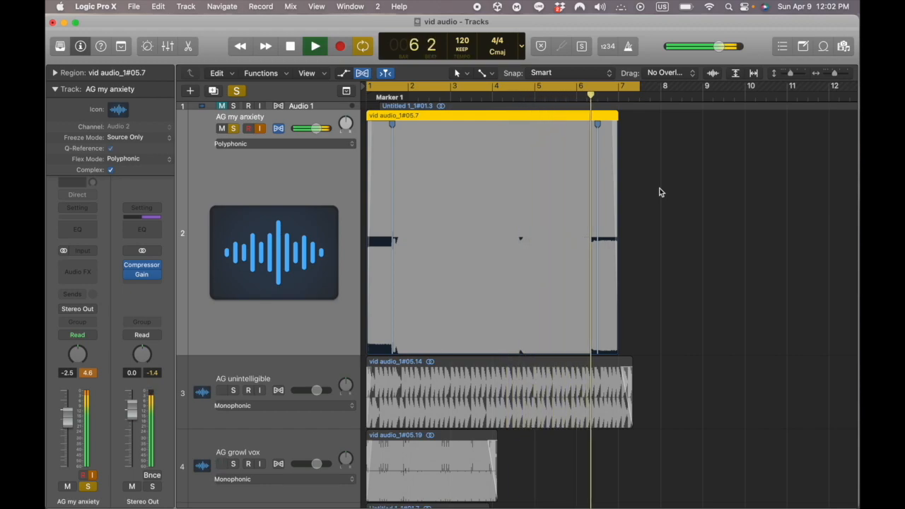
left_click(289, 46)
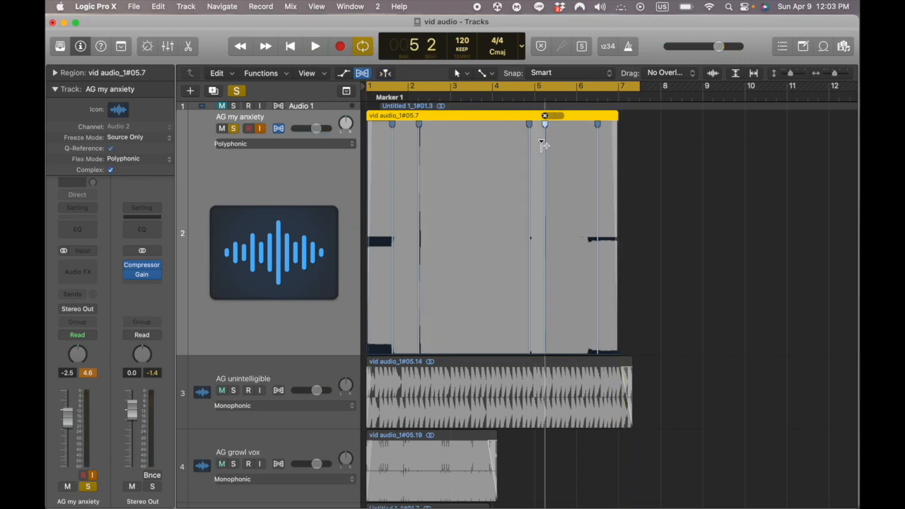
left_click(315, 46)
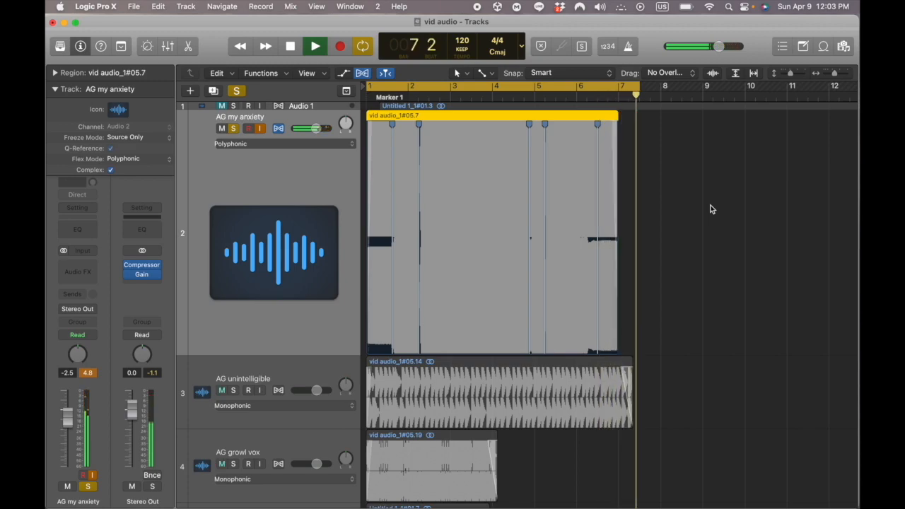
left_click(289, 46)
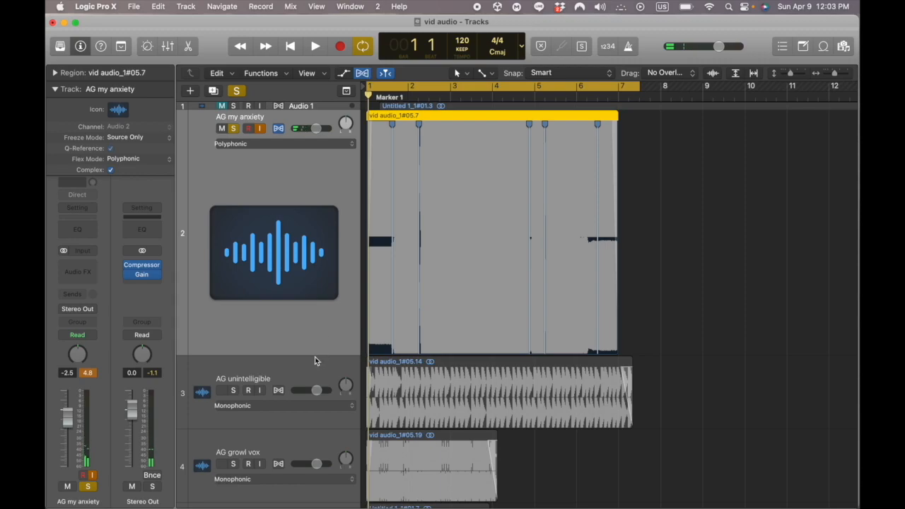
left_click(315, 46)
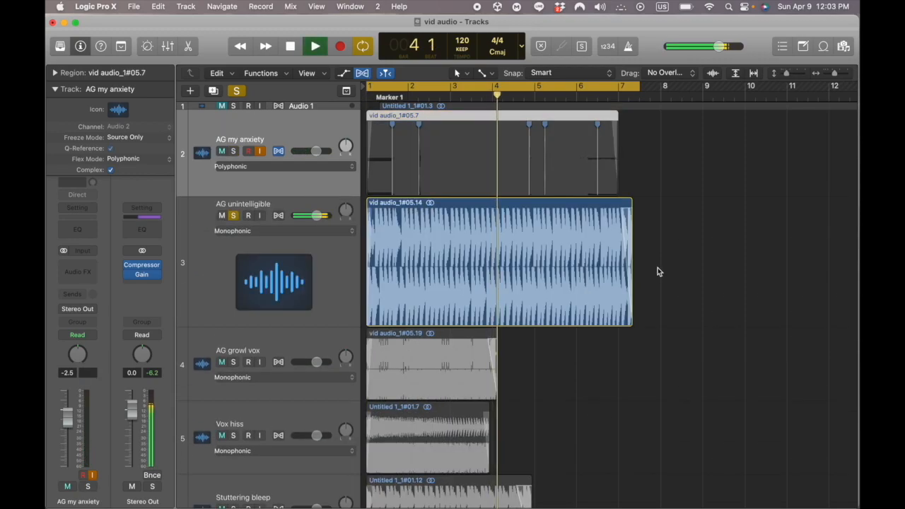
Audition the AG unintelligible clip and stretch it with Flex Time to end near bar 5
left_click(290, 46)
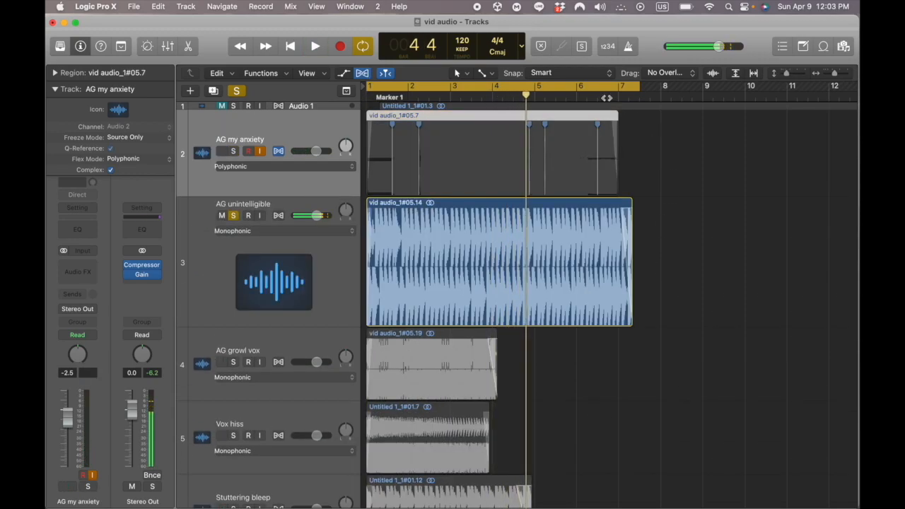
left_click(279, 216)
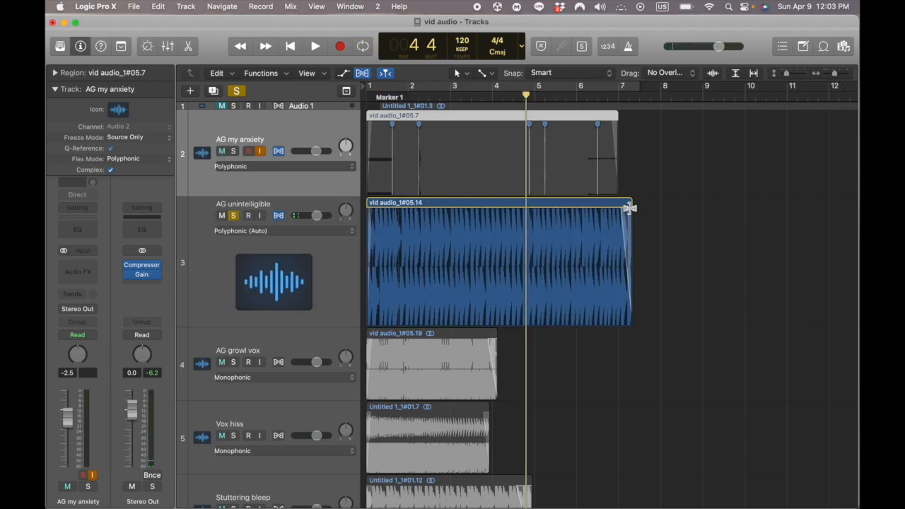
left_click(314, 46)
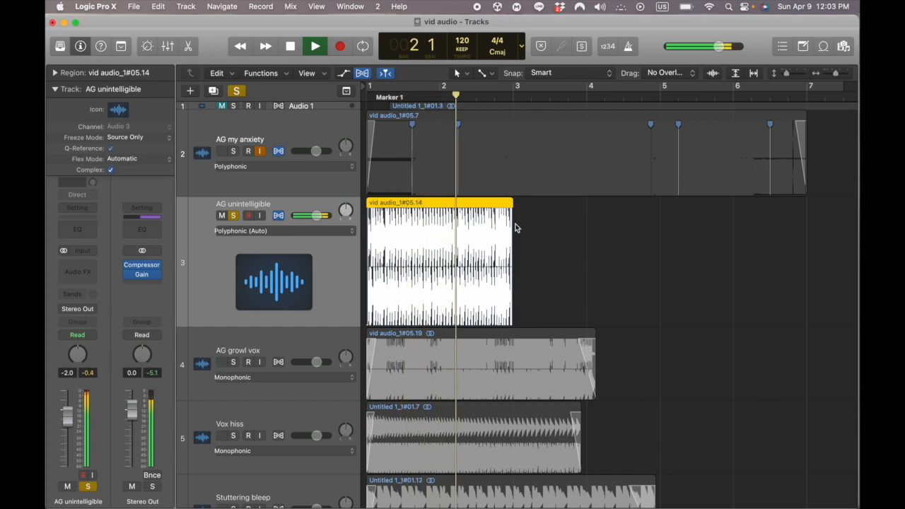
left_click(315, 46)
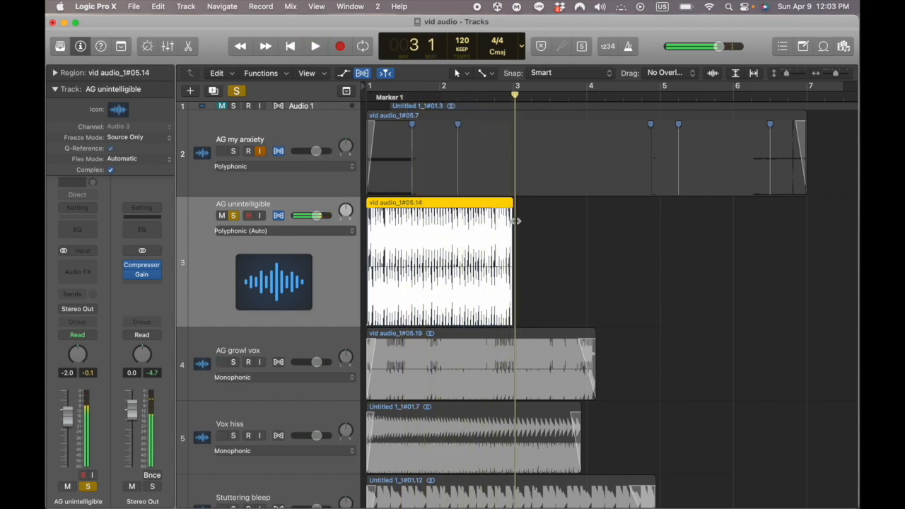
left_click_drag(514, 221, 548, 209)
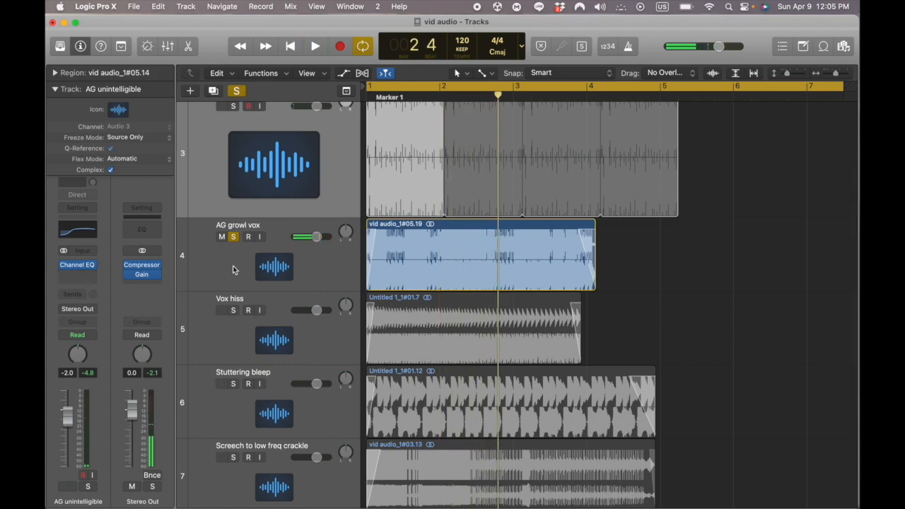
Insert Pitch Shifter effects on the AG growl vox track
left_click(77, 264)
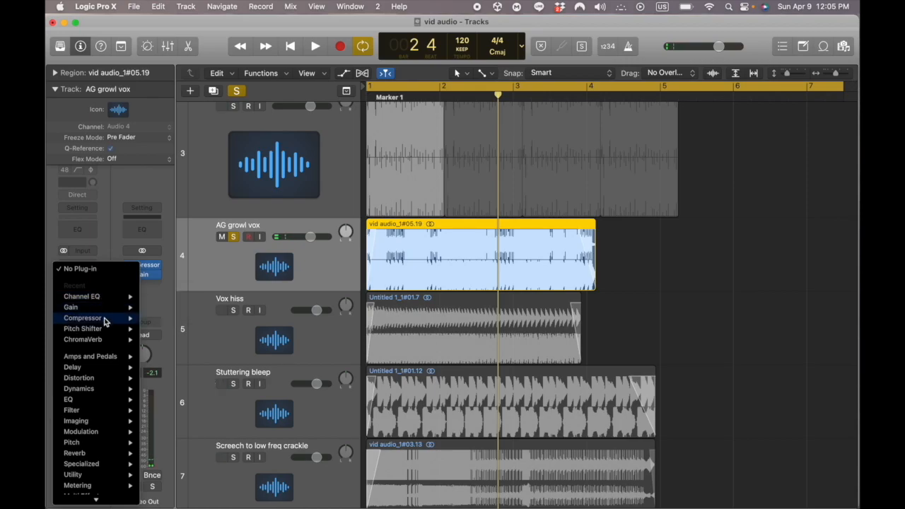
left_click(83, 328)
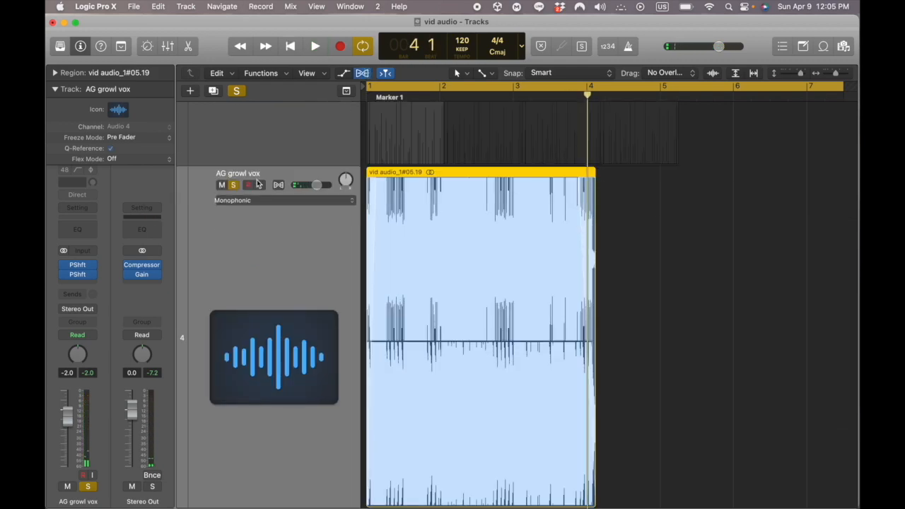
Stretch AG growl vox to about bar 5 and set its flex mode to Automatic (Polyphonic)
left_click_drag(592, 173, 703, 176)
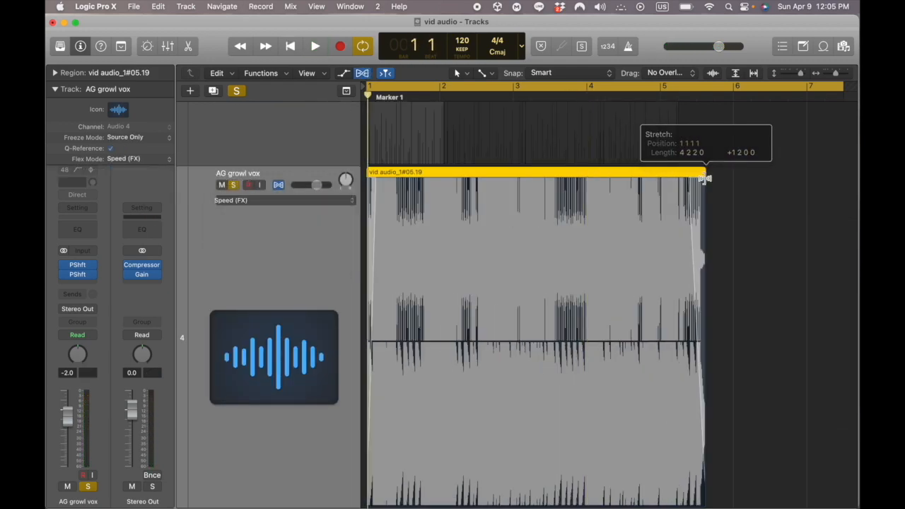
left_click(315, 46)
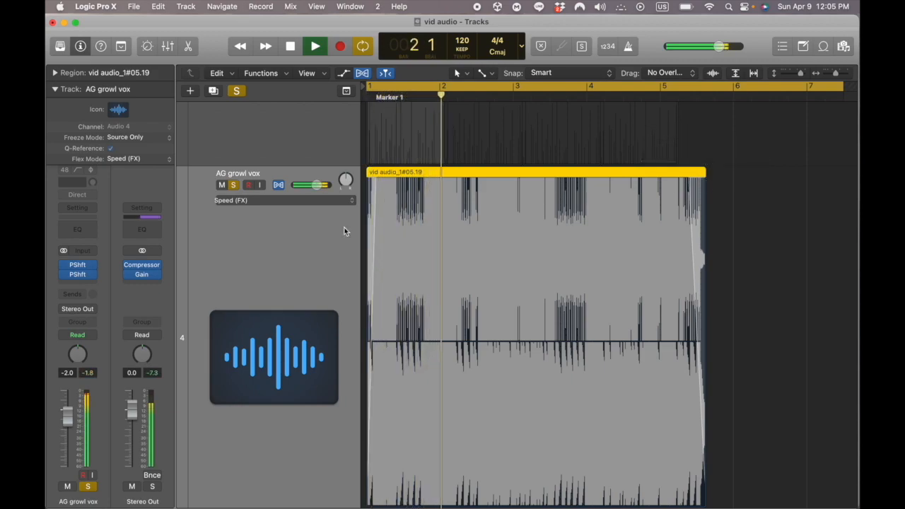
left_click(137, 159)
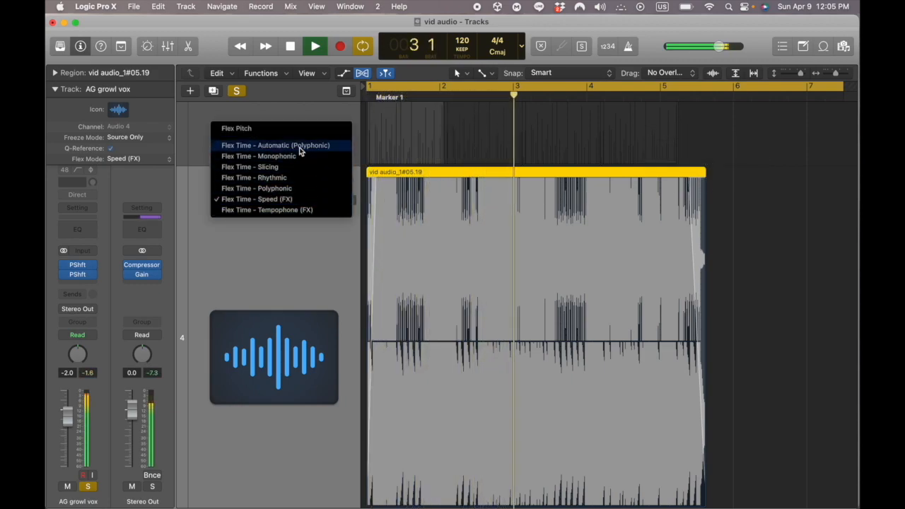
left_click(275, 145)
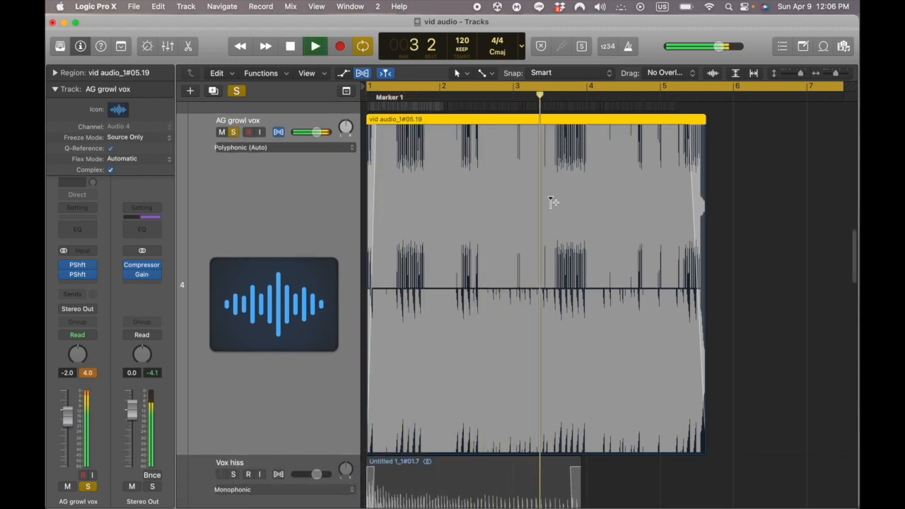
Give the AG growl vox clip a fade-in and a long fade-out
left_click(289, 46)
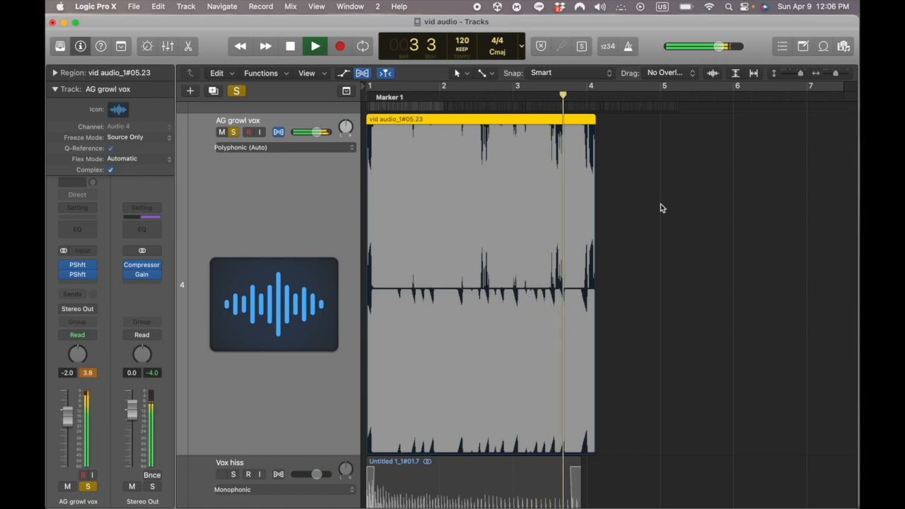
left_click(289, 46)
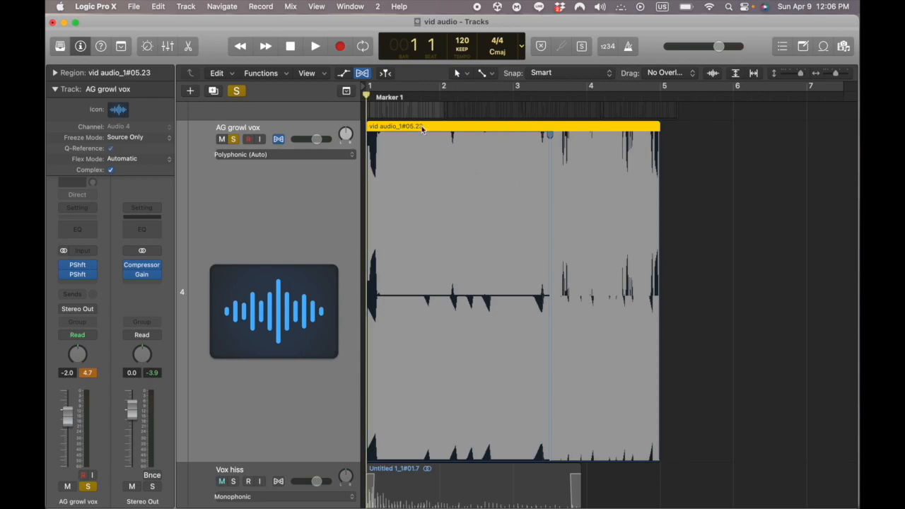
left_click(315, 46)
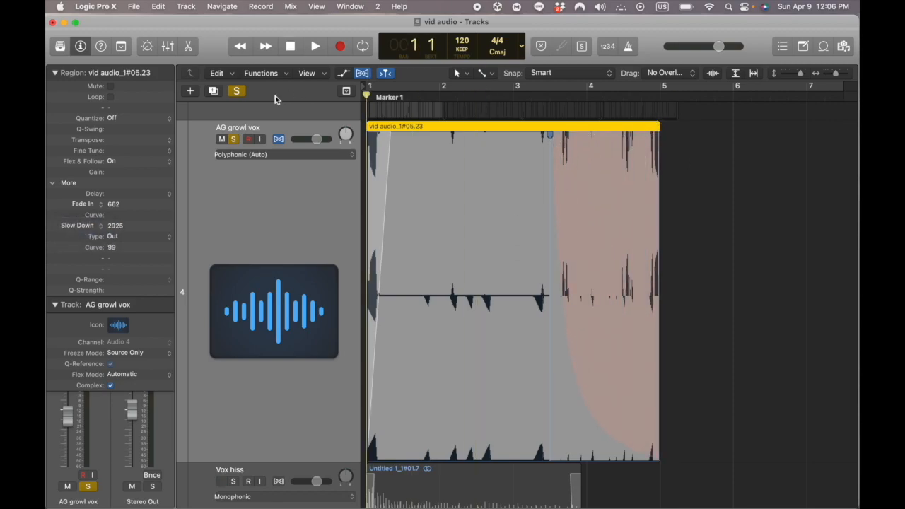
Lengthen the fade-out so it covers most of the AG growl vox clip
left_click(314, 46)
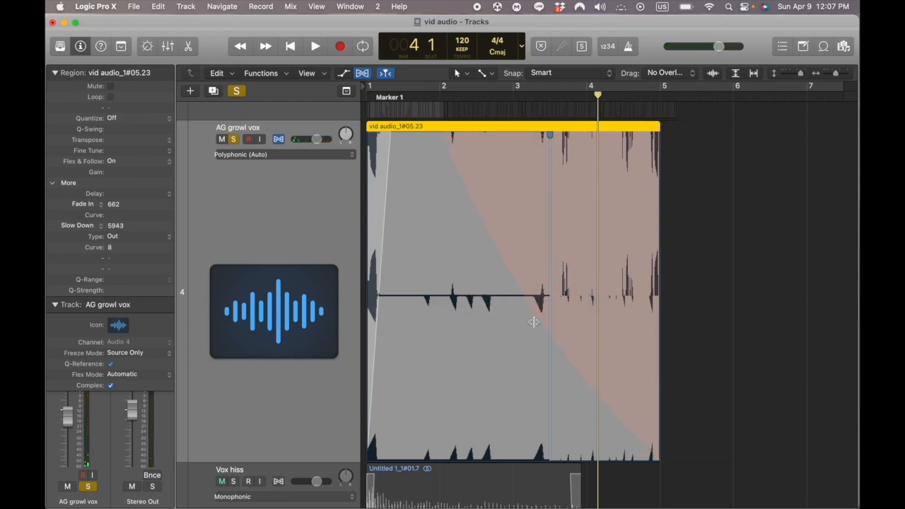
left_click(314, 46)
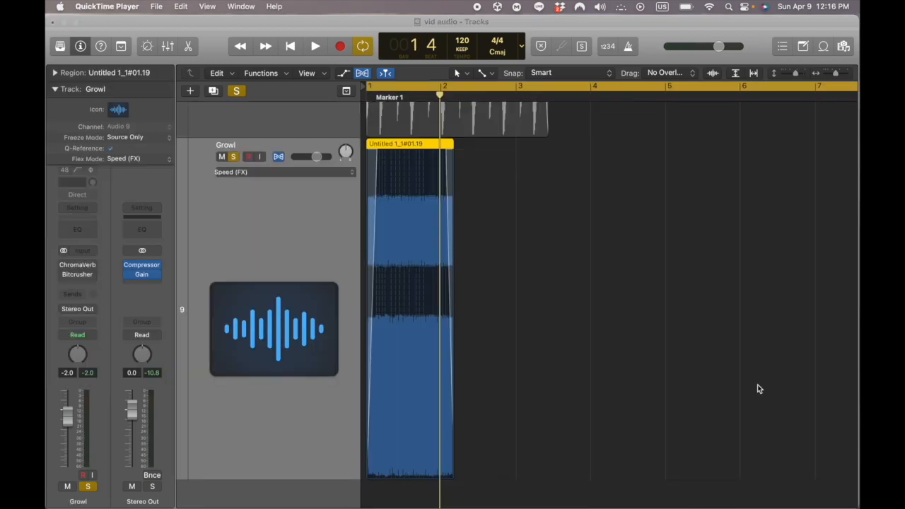
mouse_move(698, 376)
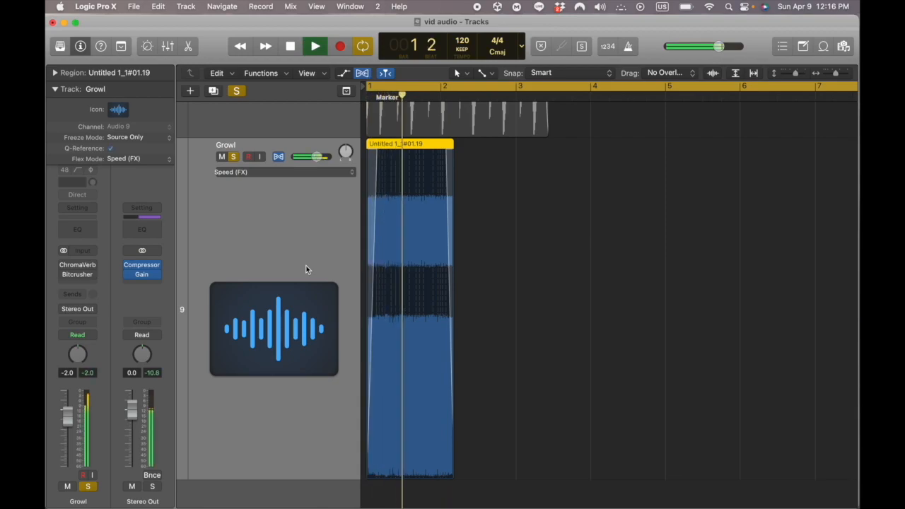
Adjust the ChromaVerb decay time on the Growl track and audition it
left_click(289, 46)
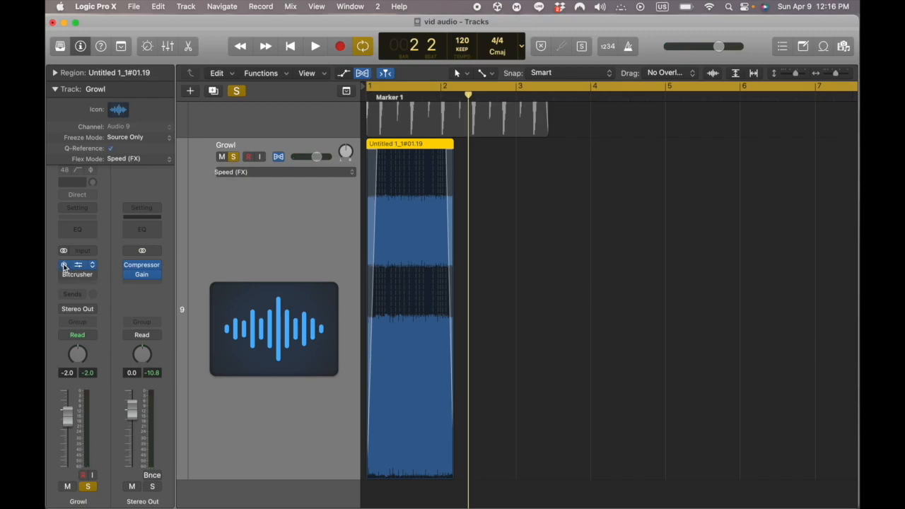
left_click(77, 264)
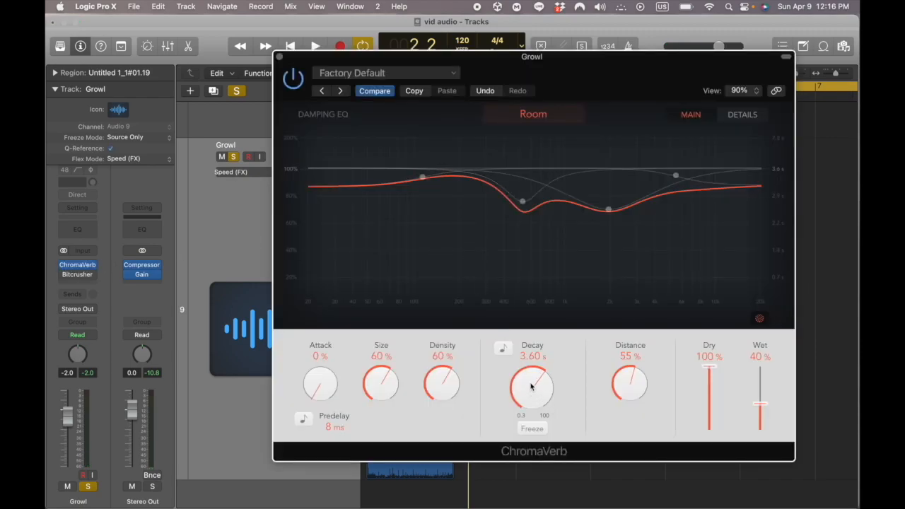
left_click_drag(759, 405, 759, 398)
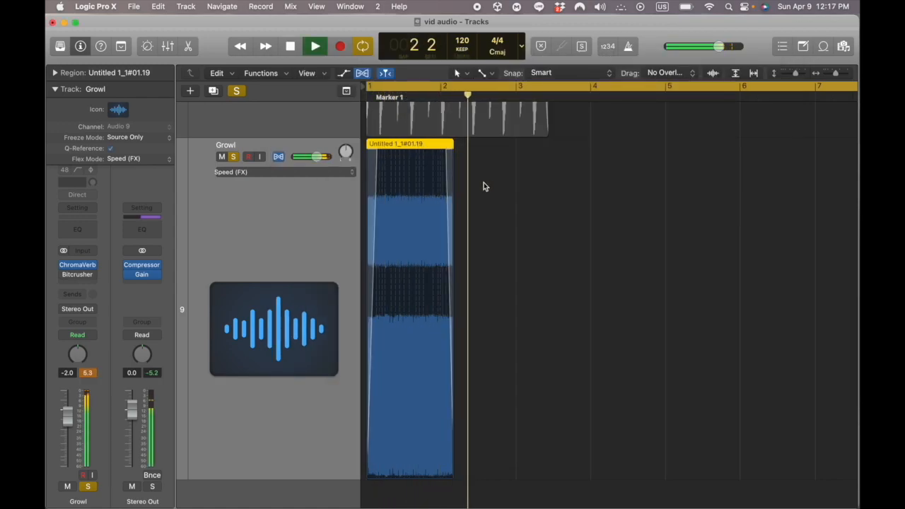
left_click(290, 46)
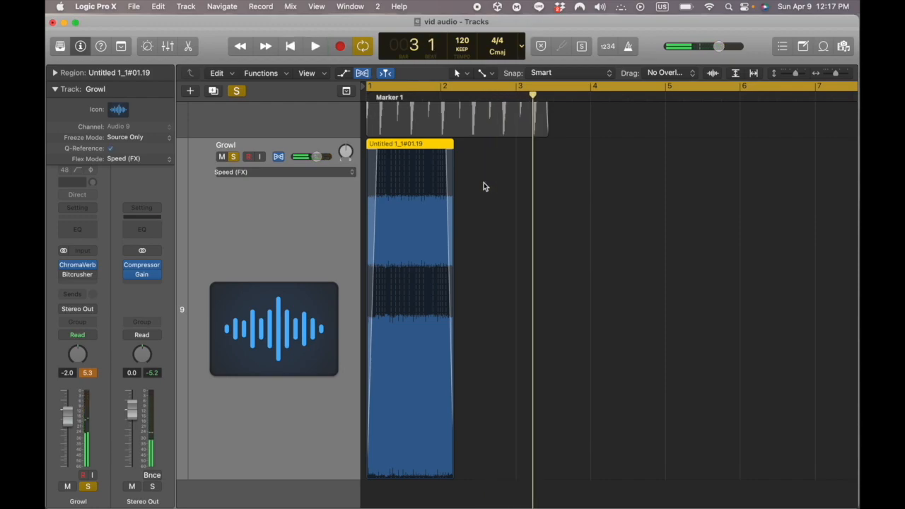
Stretch the Growl clip to end near bar 4 and place the first flex markers inside it
left_click_drag(450, 142, 550, 143)
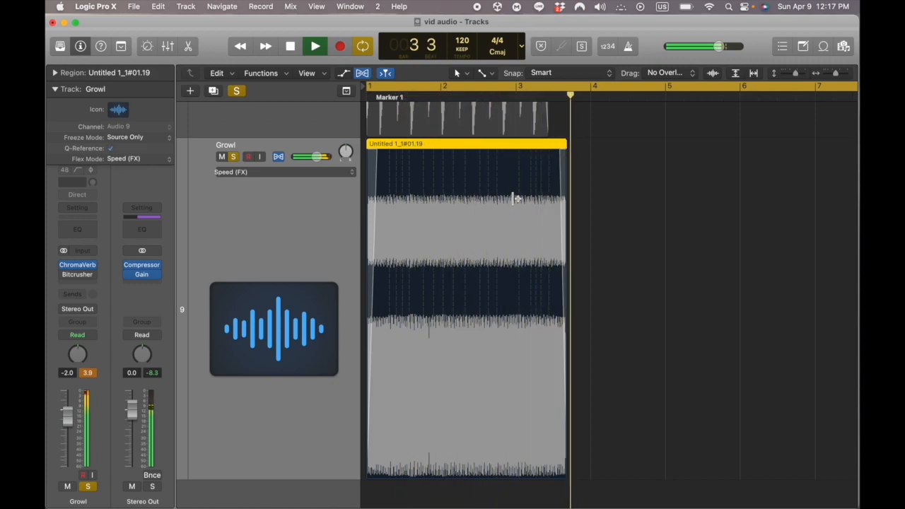
left_click(290, 46)
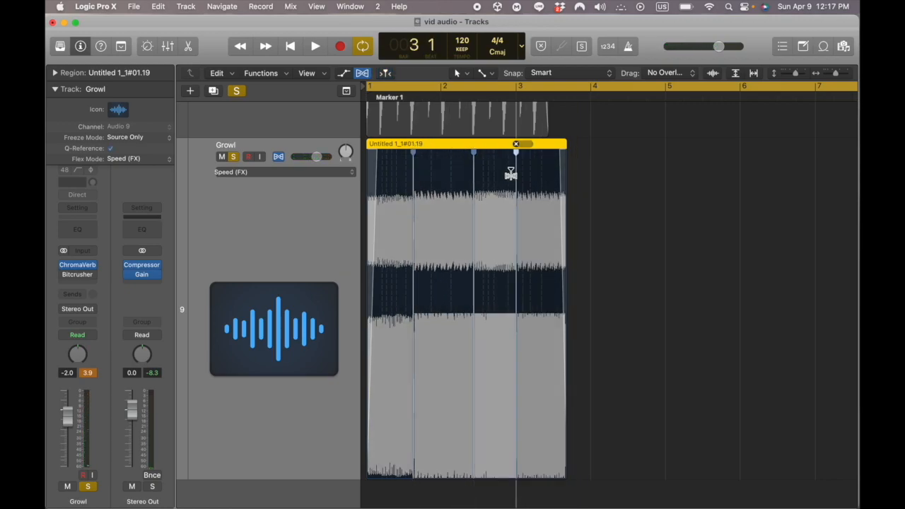
left_click(314, 46)
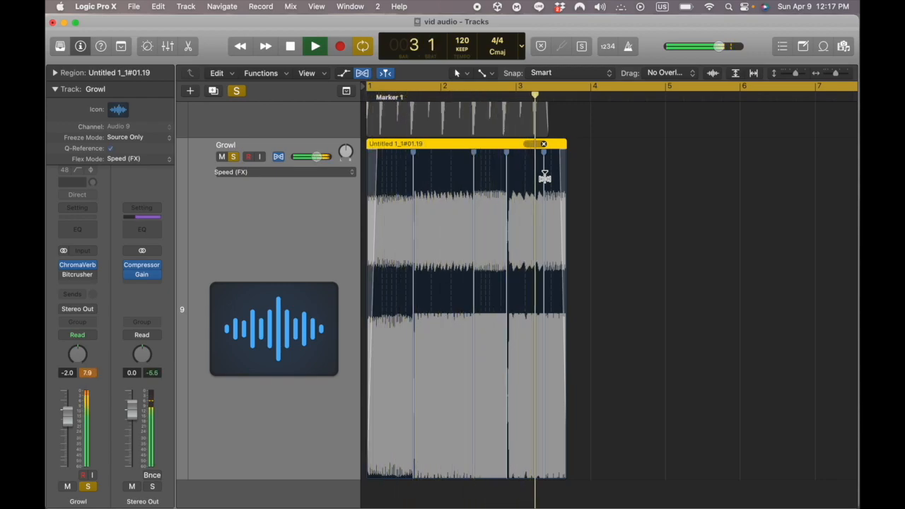
left_click(315, 46)
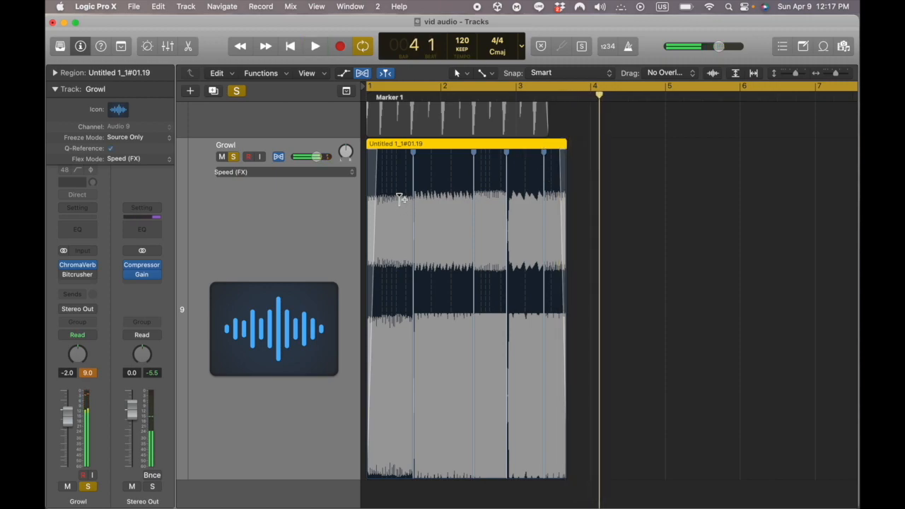
left_click(315, 46)
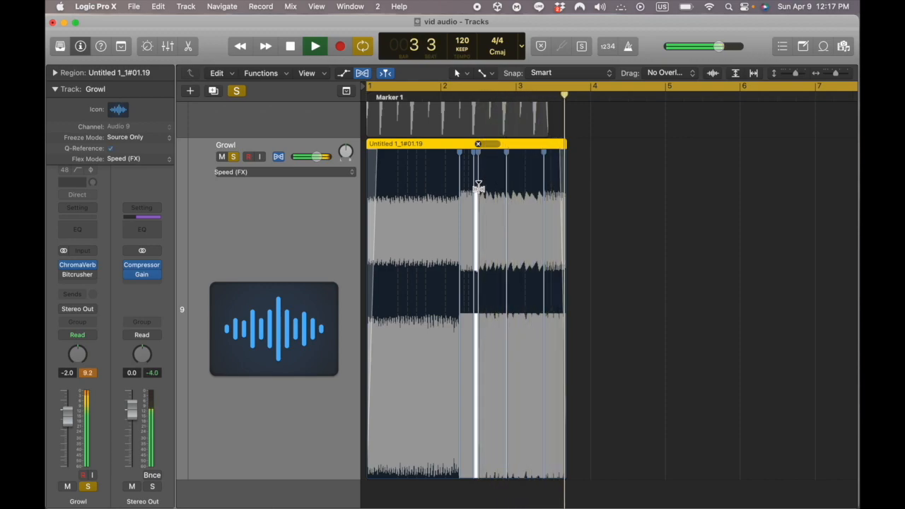
left_click(290, 46)
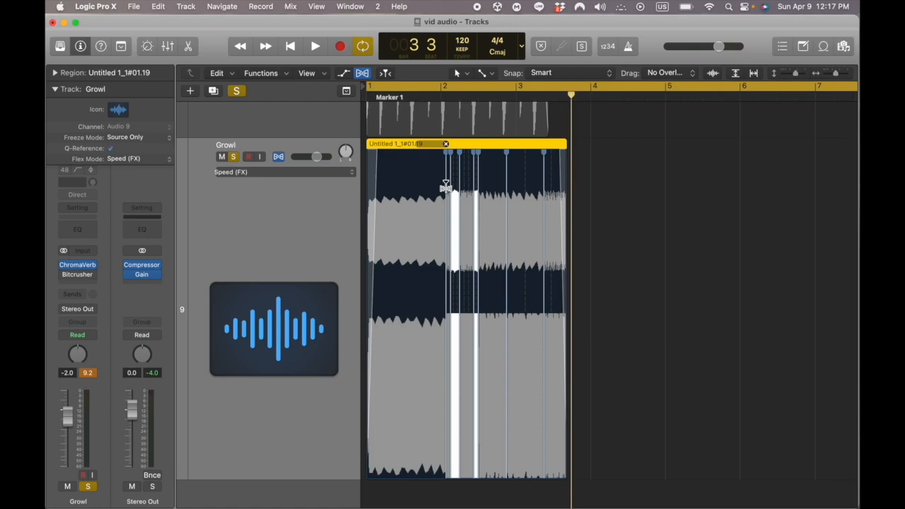
Add further flex markers to re-time sections of the Growl vocal, auditioning the result
left_click(314, 45)
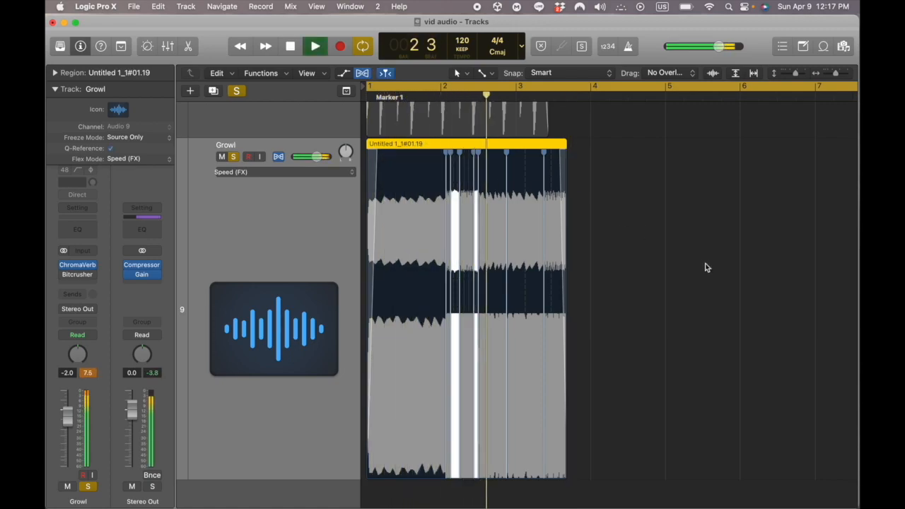
left_click(314, 46)
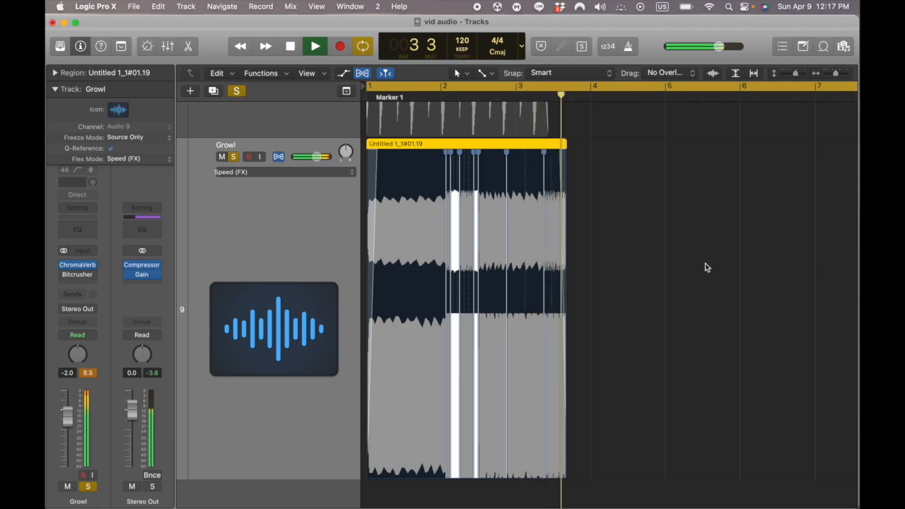
left_click(290, 46)
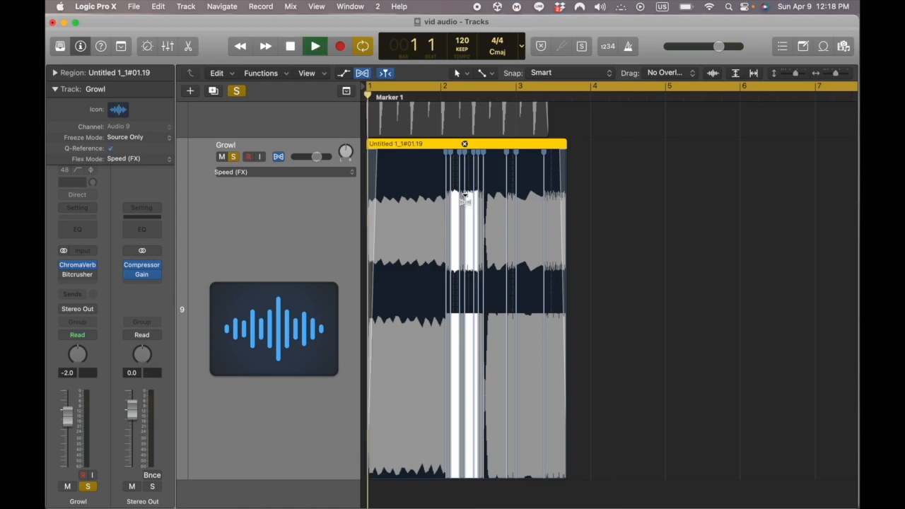
left_click(315, 45)
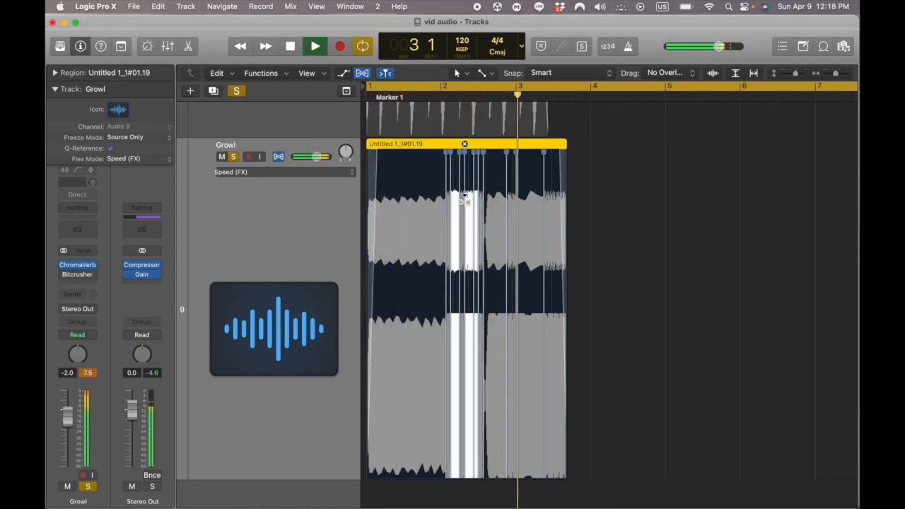
left_click(314, 46)
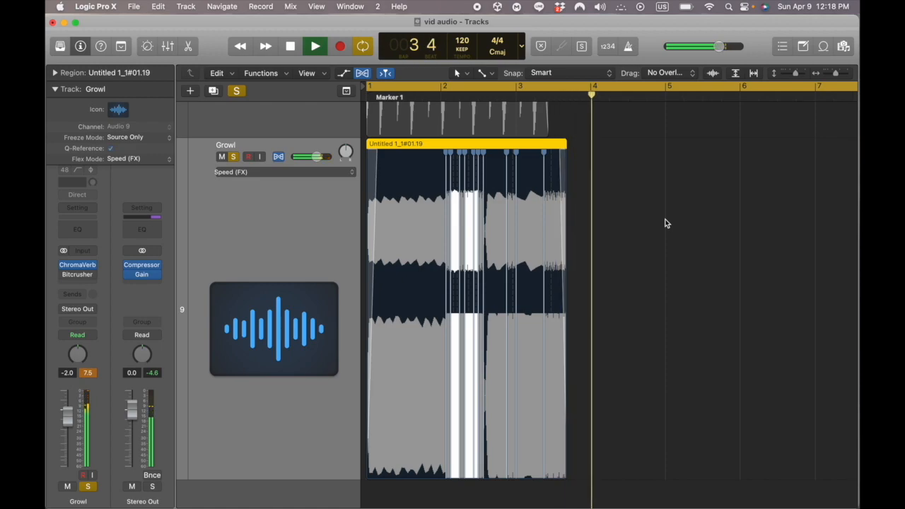
left_click(315, 46)
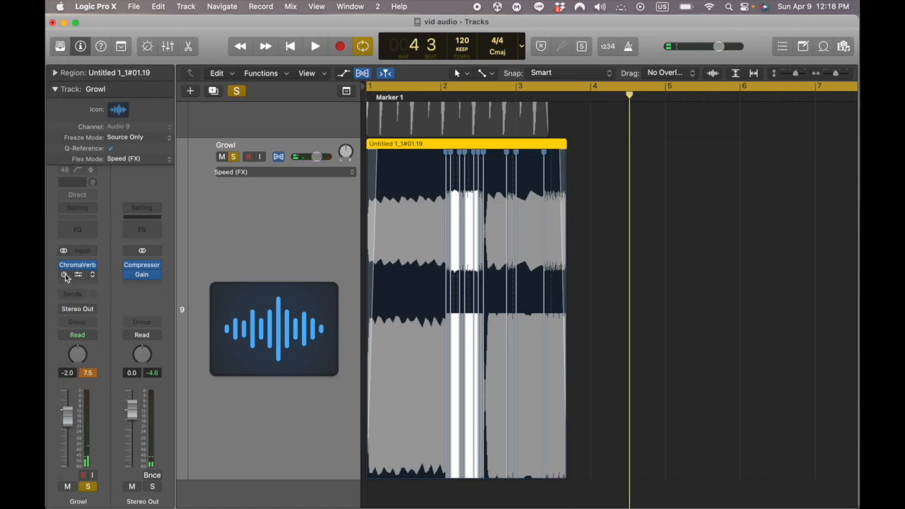
Set the Growl track's Bitcrusher to 16 bit resolution and 23x downsampling
left_click(314, 46)
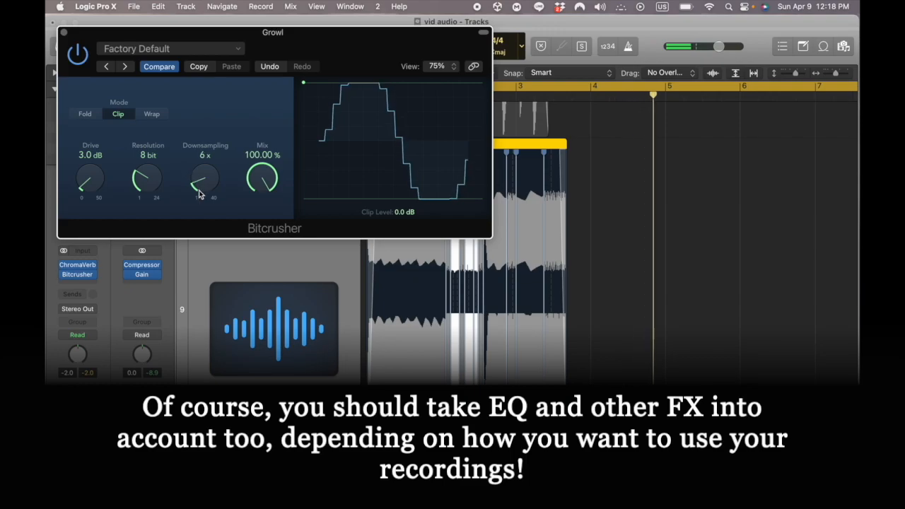
left_click_drag(204, 177, 205, 159)
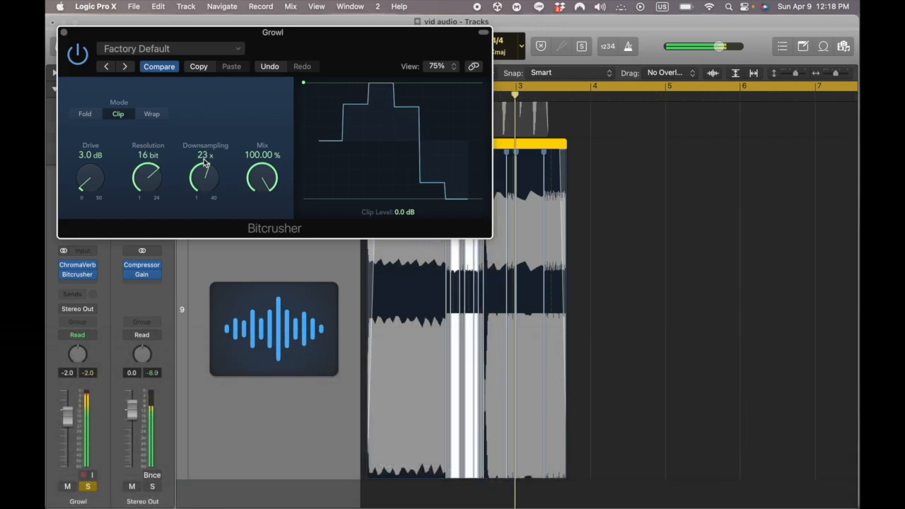
left_click_drag(205, 176, 204, 180)
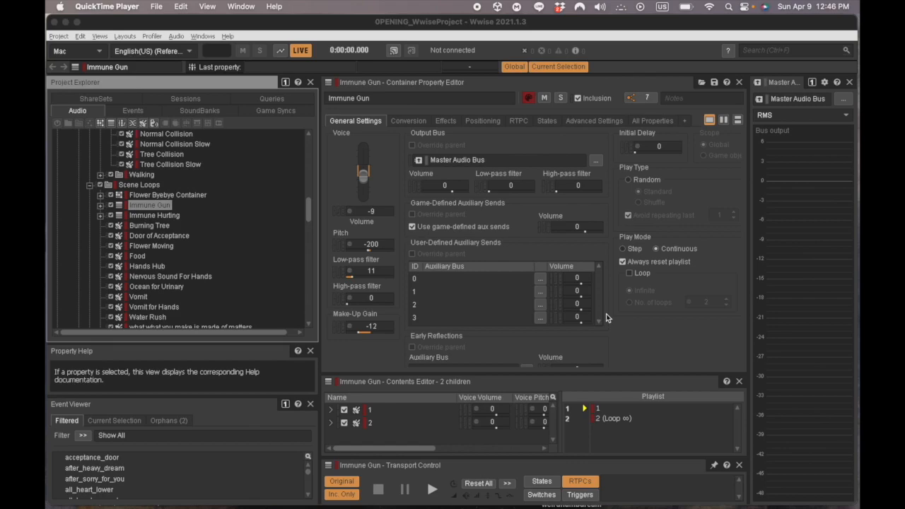
mouse_move(373, 206)
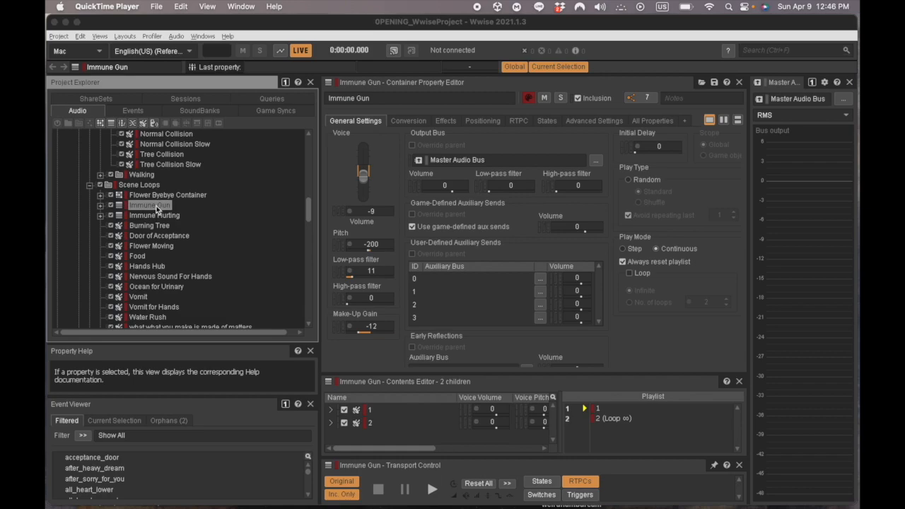
mouse_move(205, 198)
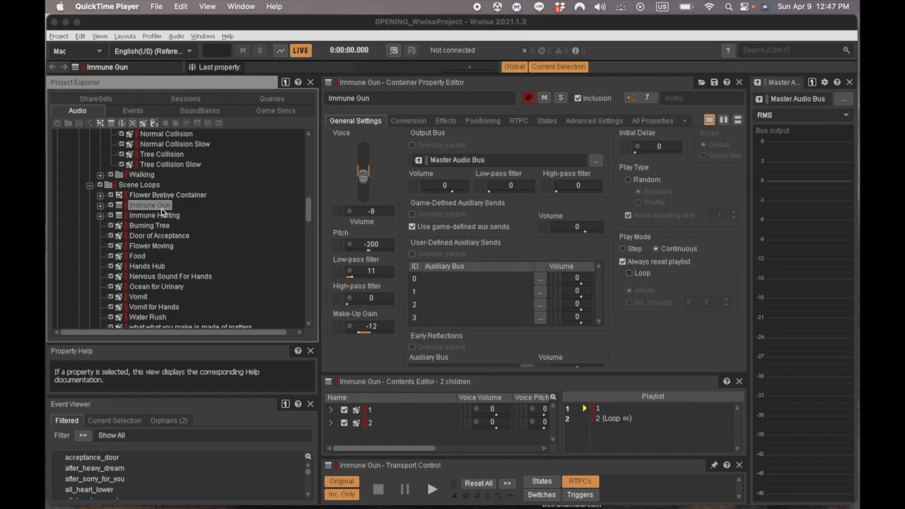
Audition the Immune Gun container, then select Immune Hurting to show its properties
left_click(149, 205)
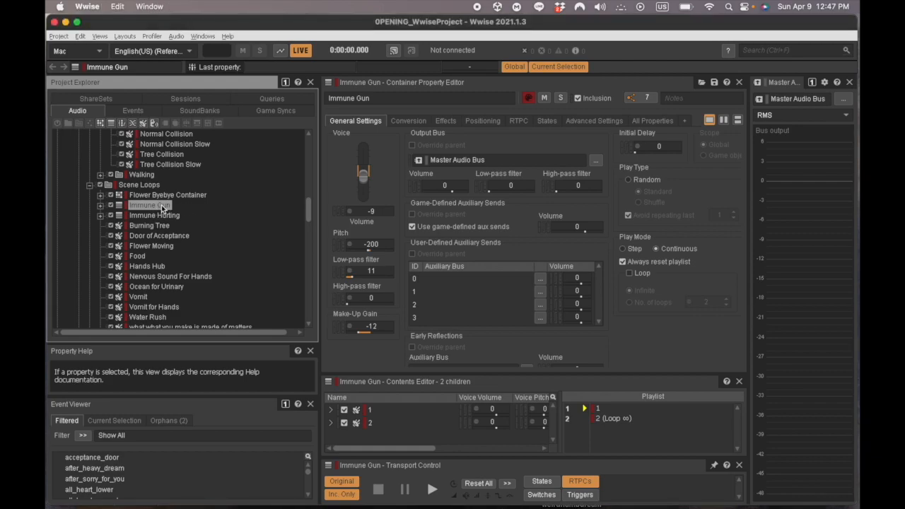
left_click(432, 488)
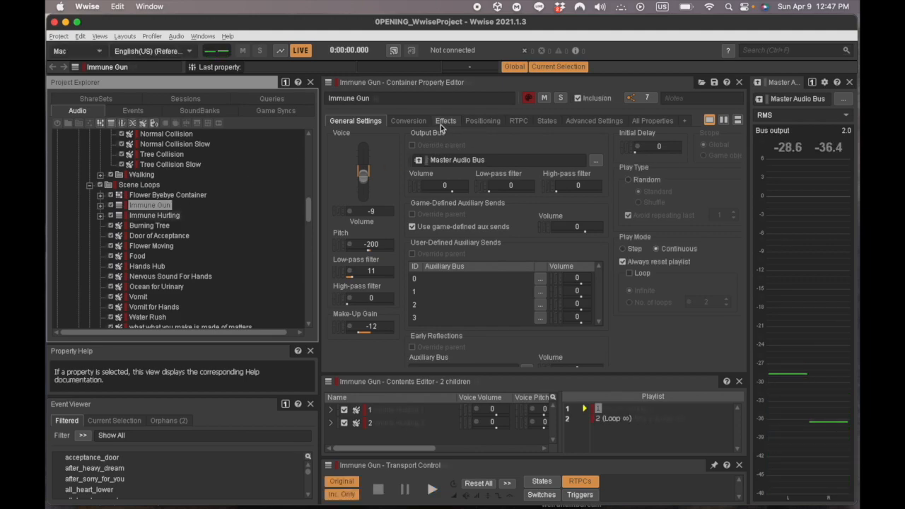
left_click(154, 215)
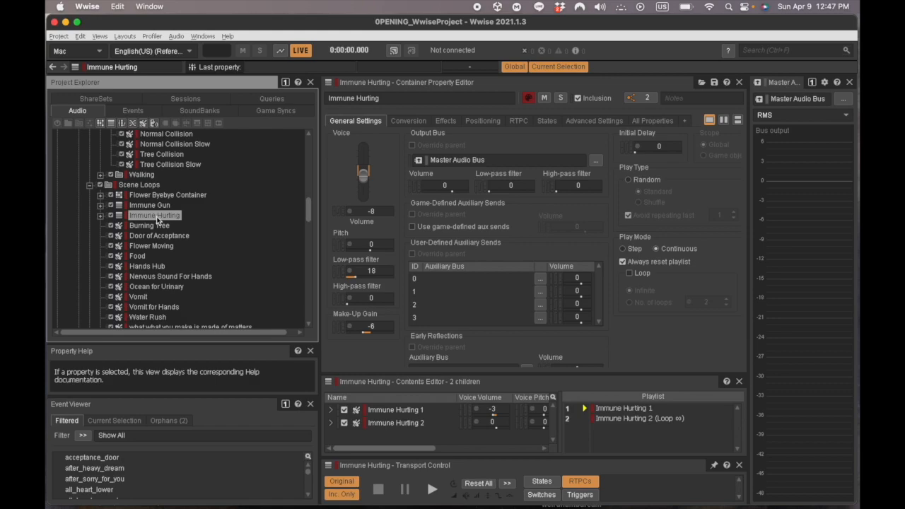
Play the Immune Hurting container from the Transport Control
left_click(432, 488)
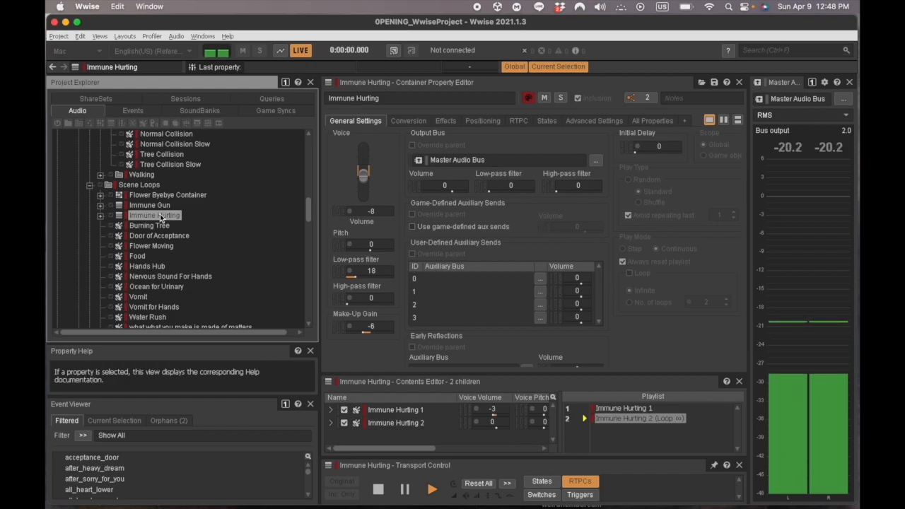
mouse_move(532, 237)
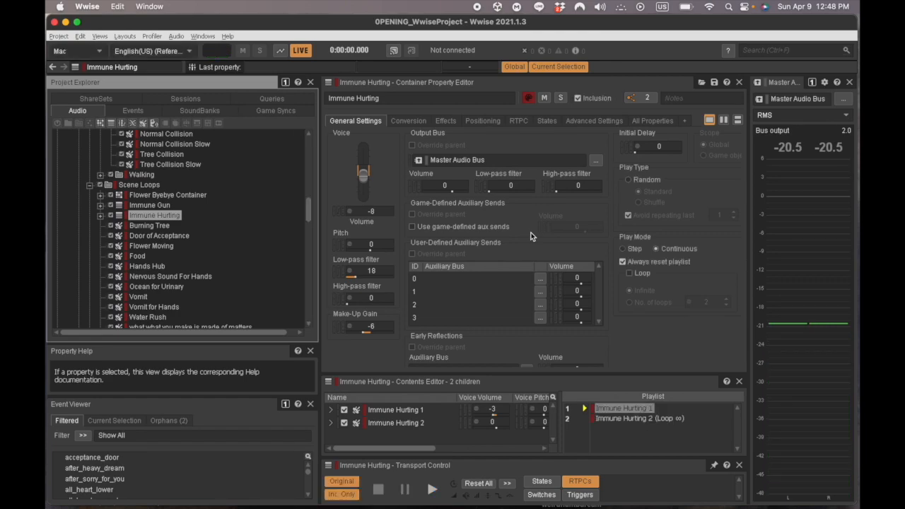
mouse_move(621, 409)
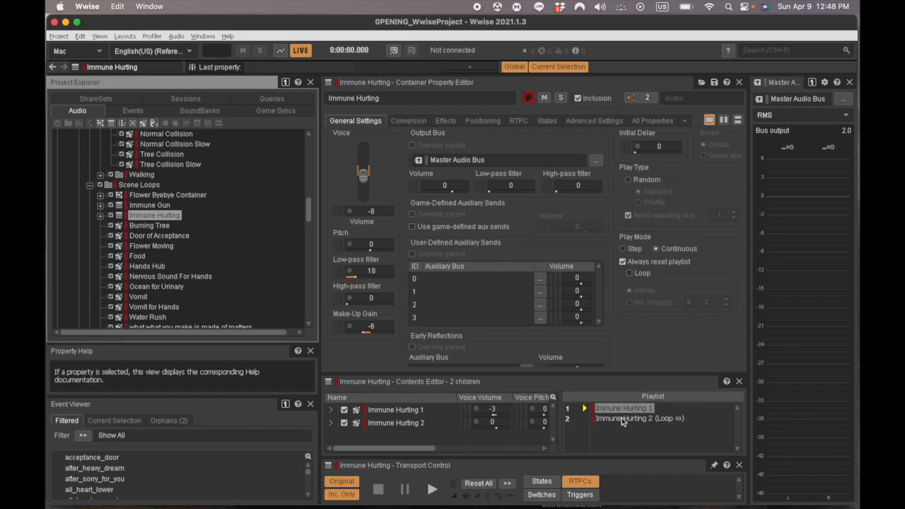
mouse_move(624, 417)
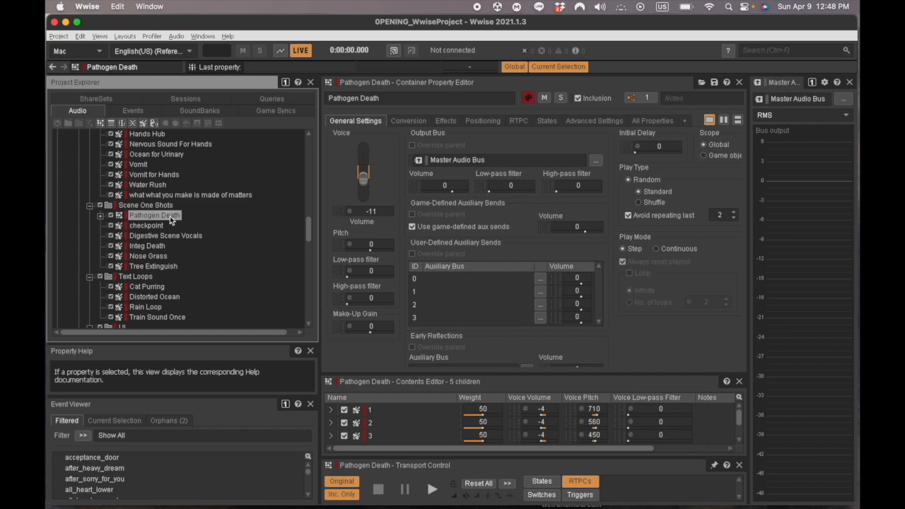
Expand Pathogen Death to show its five child sounds and audition it
left_click(100, 215)
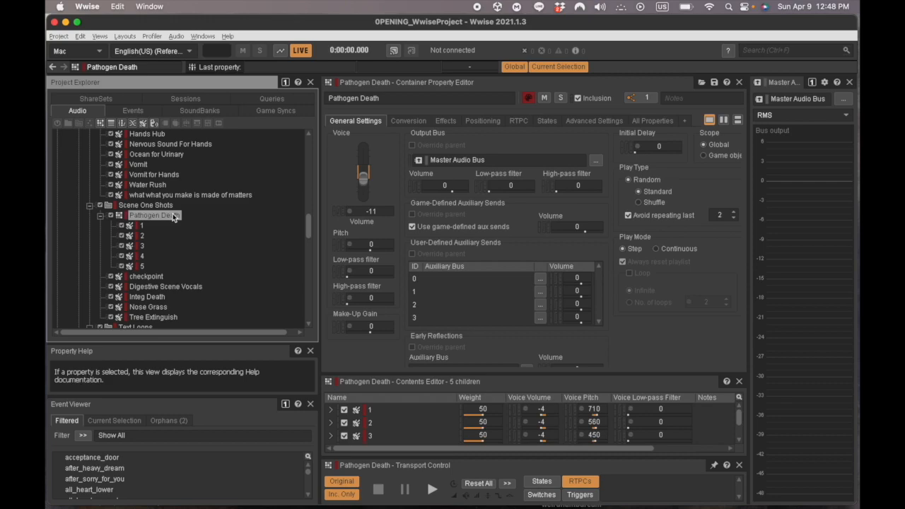
left_click(432, 488)
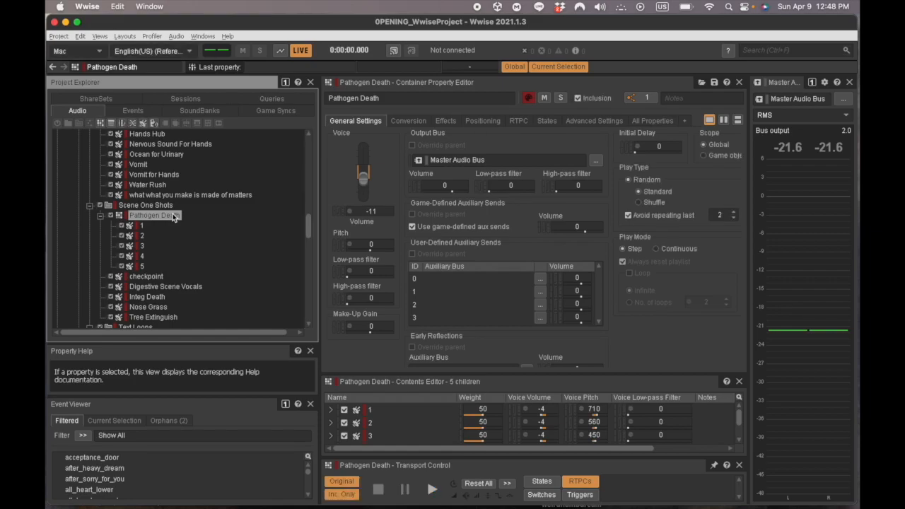
left_click(431, 488)
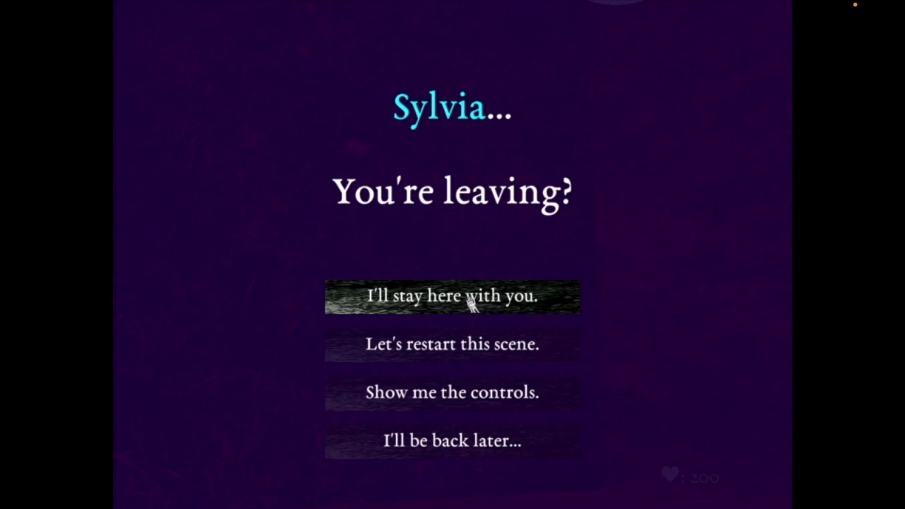
Choose "I'll stay here with you." to dismiss the prompt and resume play
left_click(452, 295)
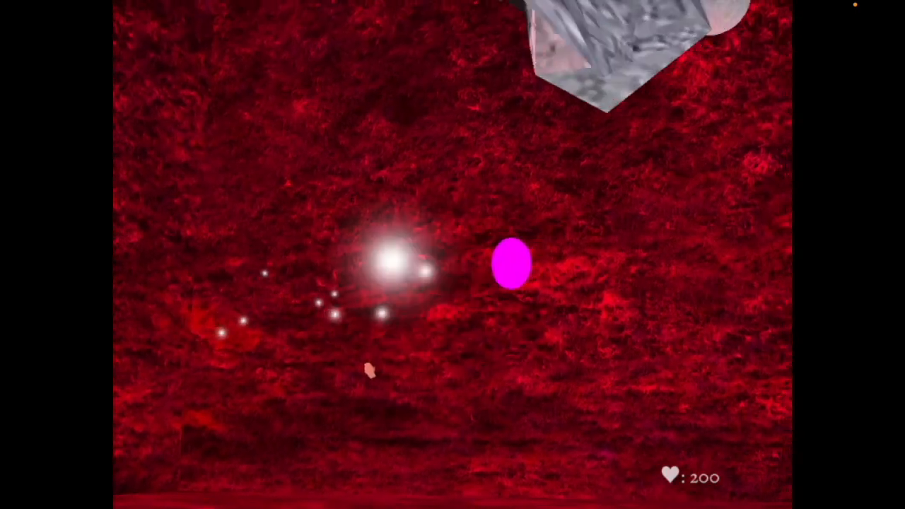